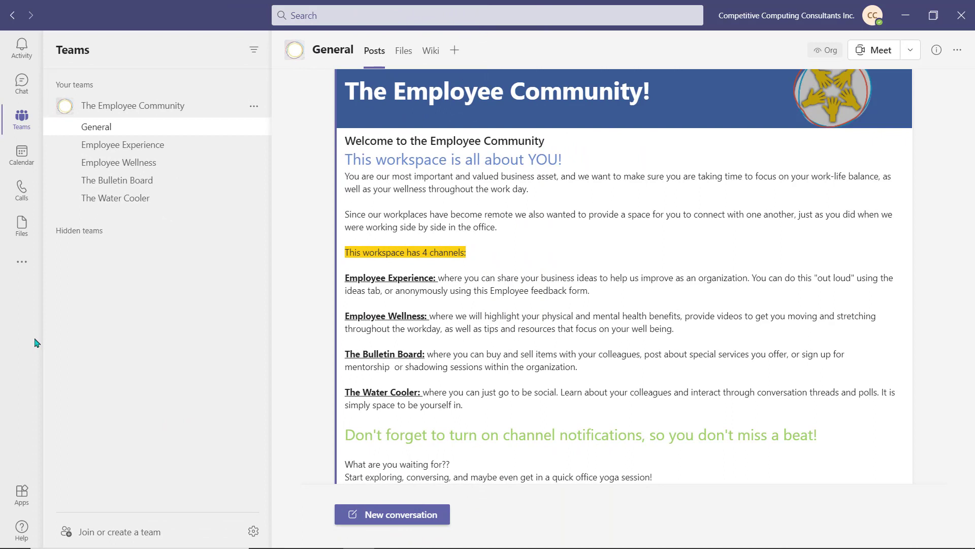
# Show the Employee Experience channel's posts with its welcome banner and survey announcement
pyautogui.click(123, 144)
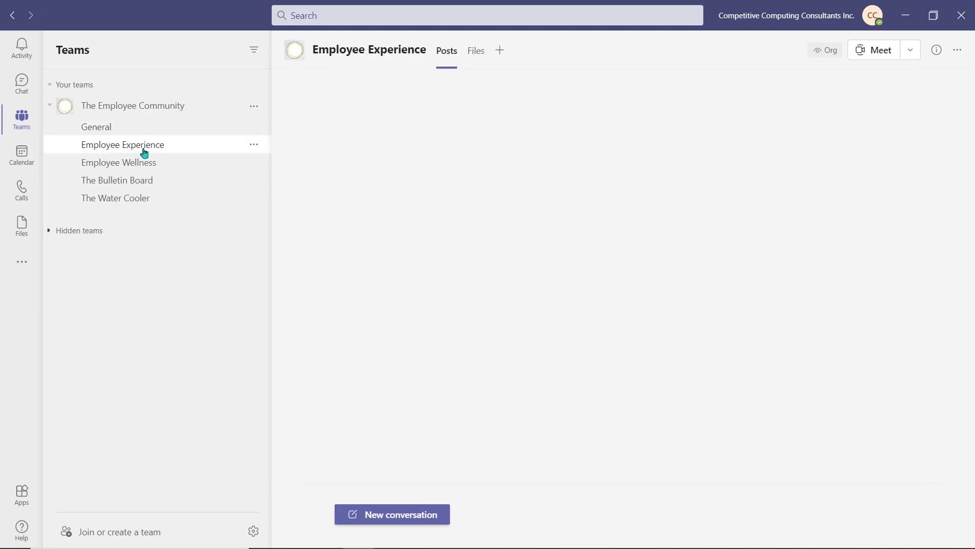
pyautogui.click(123, 144)
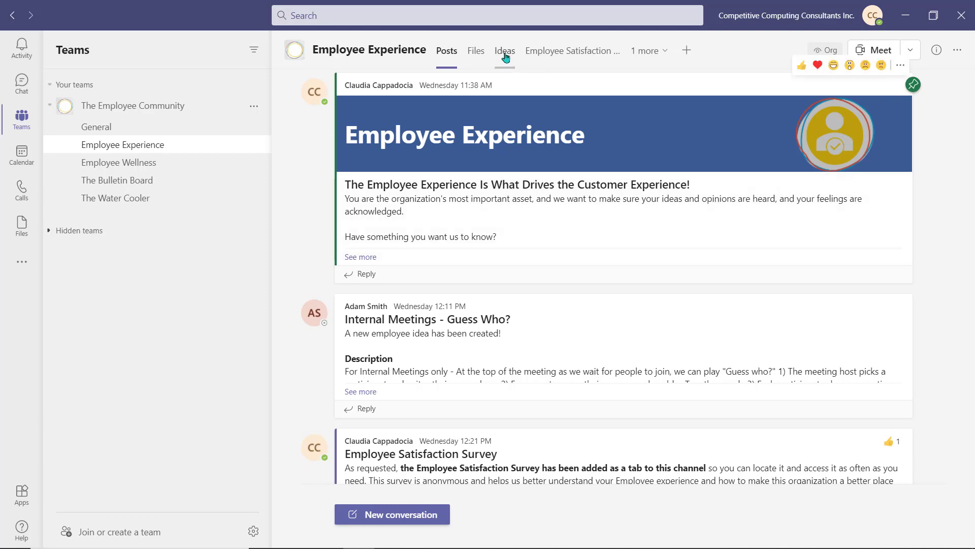
# Submit a 'Team Intros - Ice Breaker' idea to Virtual Meeting Improvements without sharing it in the channel
pyautogui.click(505, 51)
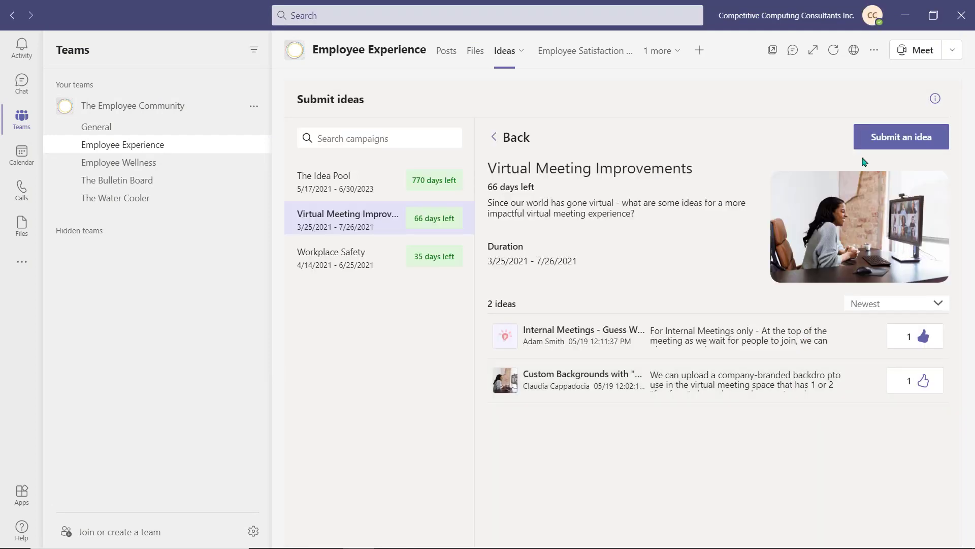
pyautogui.click(900, 137)
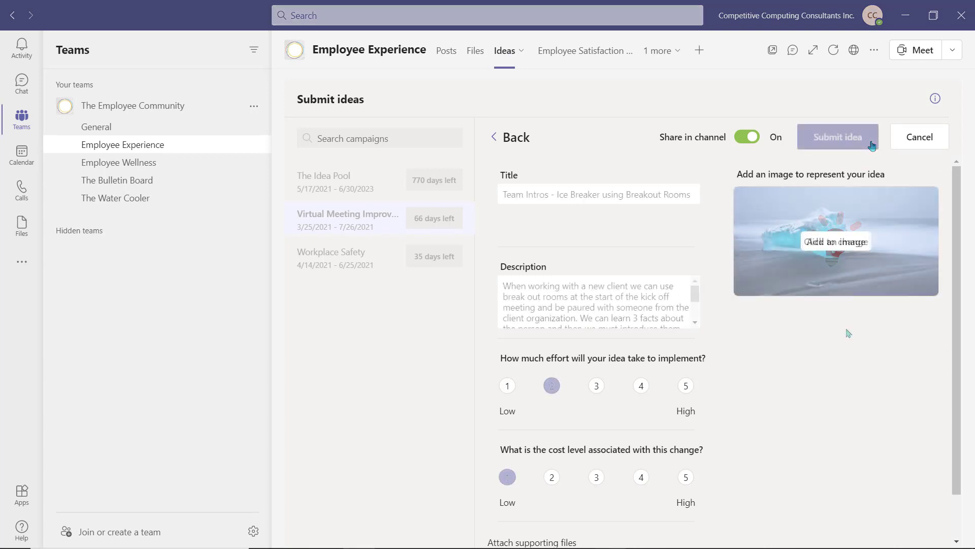
pyautogui.click(507, 476)
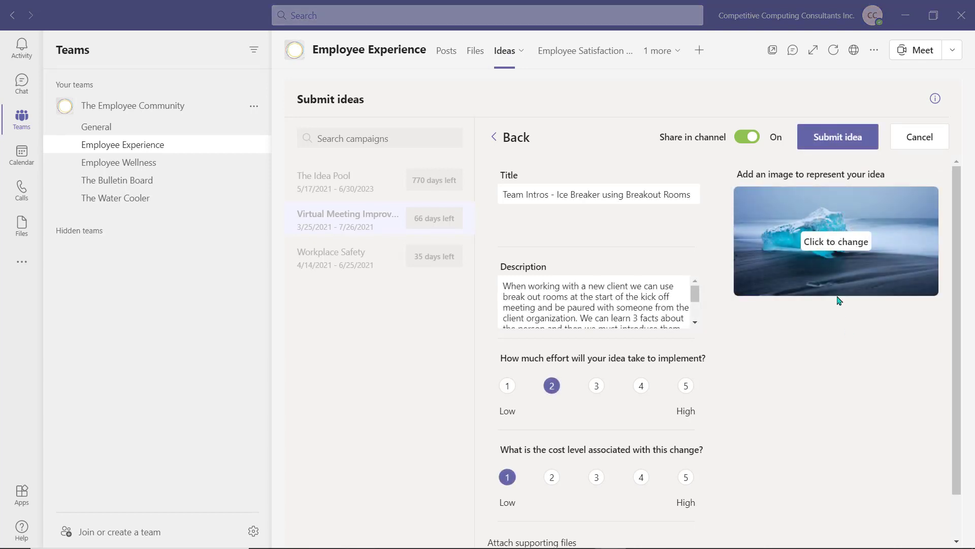
pyautogui.click(746, 136)
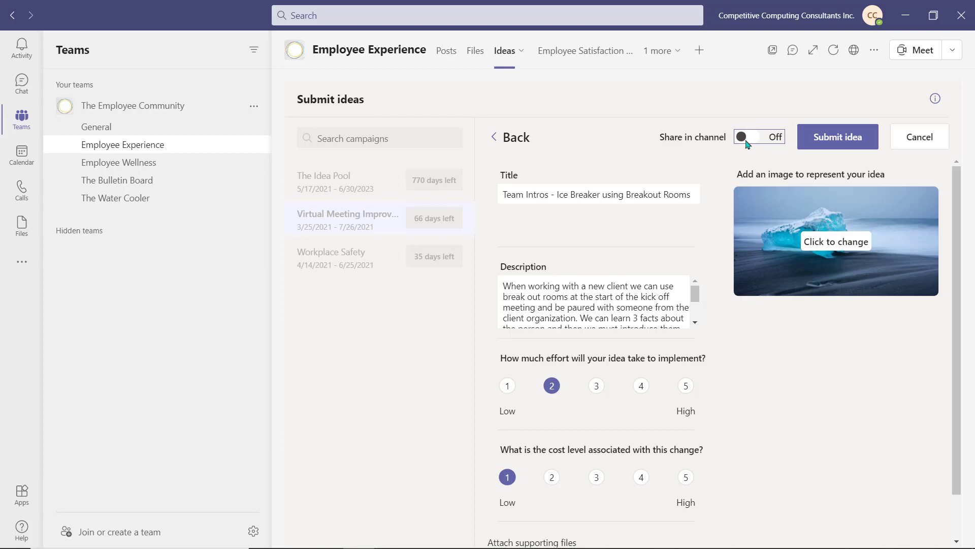
pyautogui.click(836, 136)
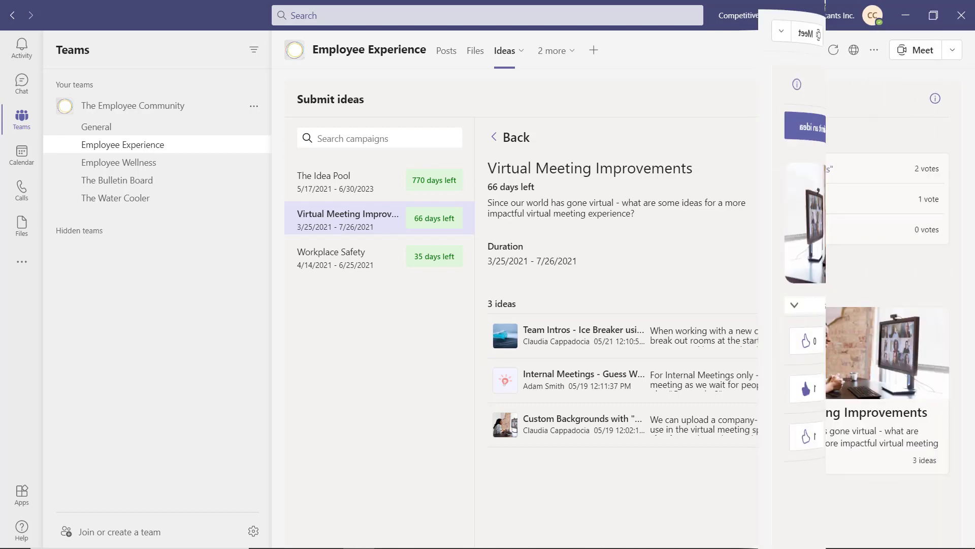
# Vote for the Team Building Tuesday idea in The Idea Pool and return to the campaigns overview
pyautogui.click(509, 137)
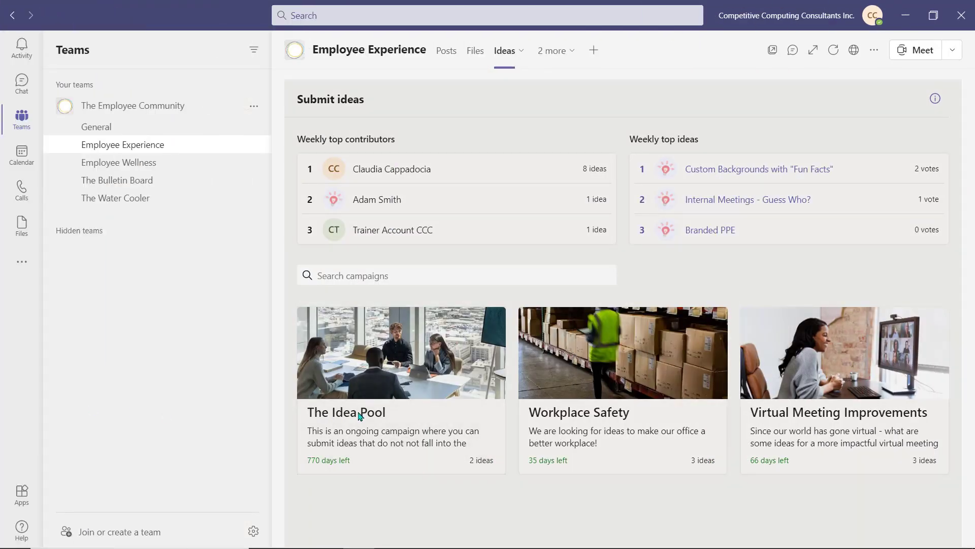
pyautogui.click(346, 411)
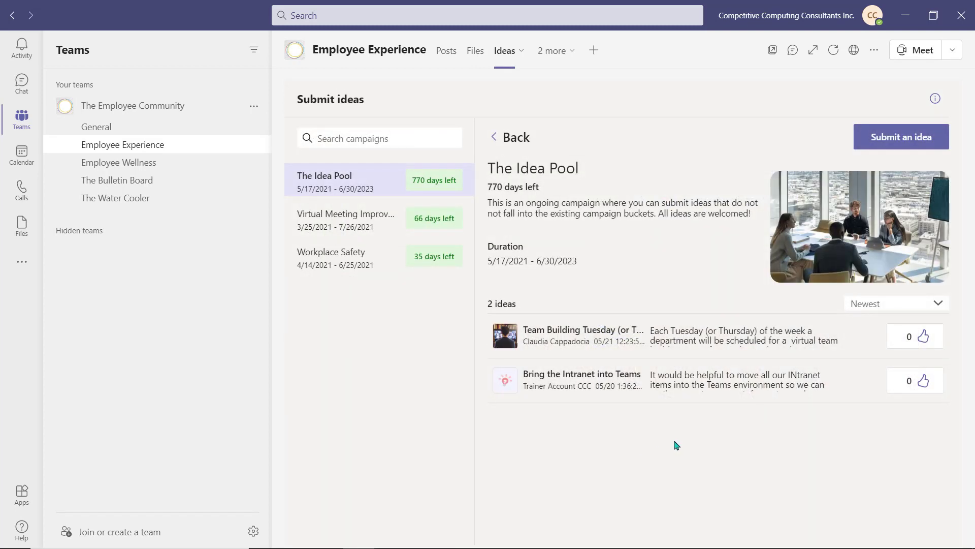
pyautogui.click(582, 329)
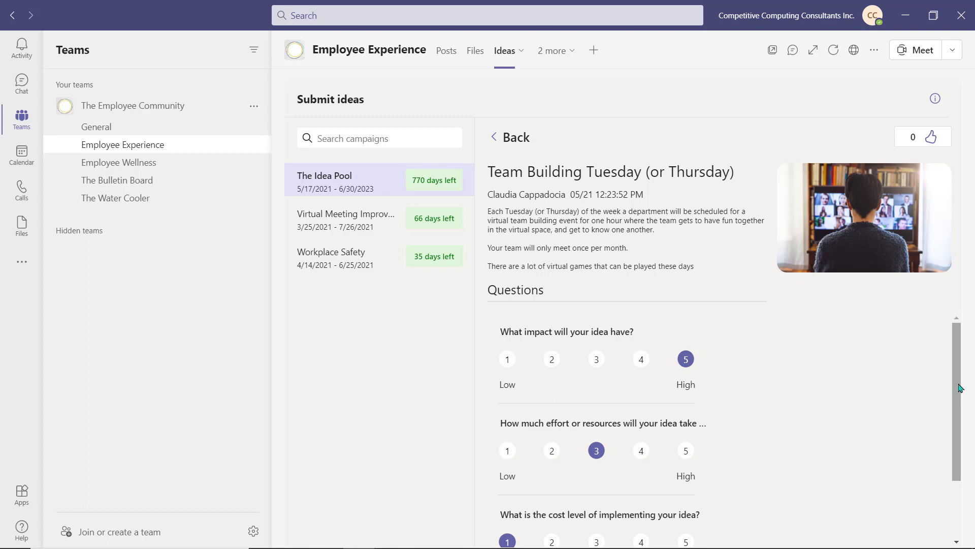
pyautogui.moveTo(911, 149)
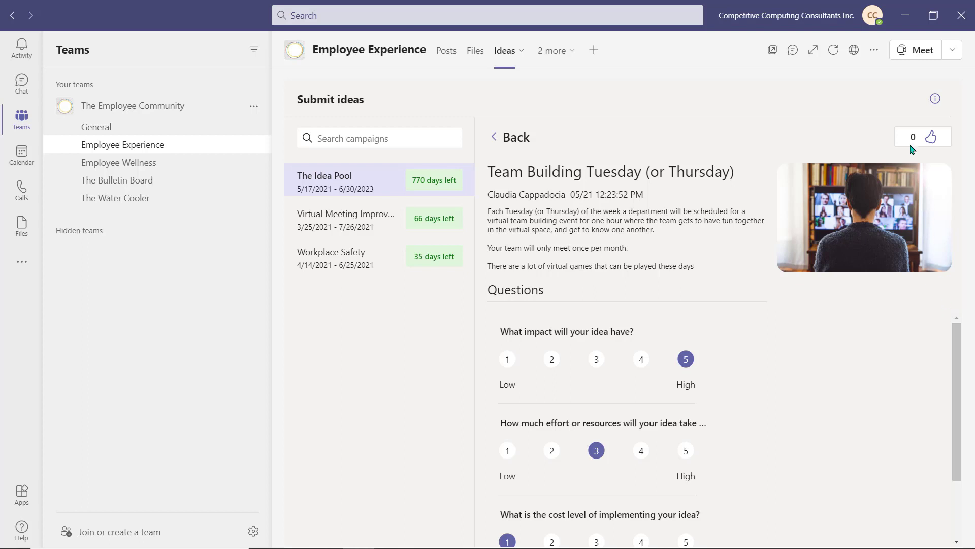
pyautogui.click(931, 137)
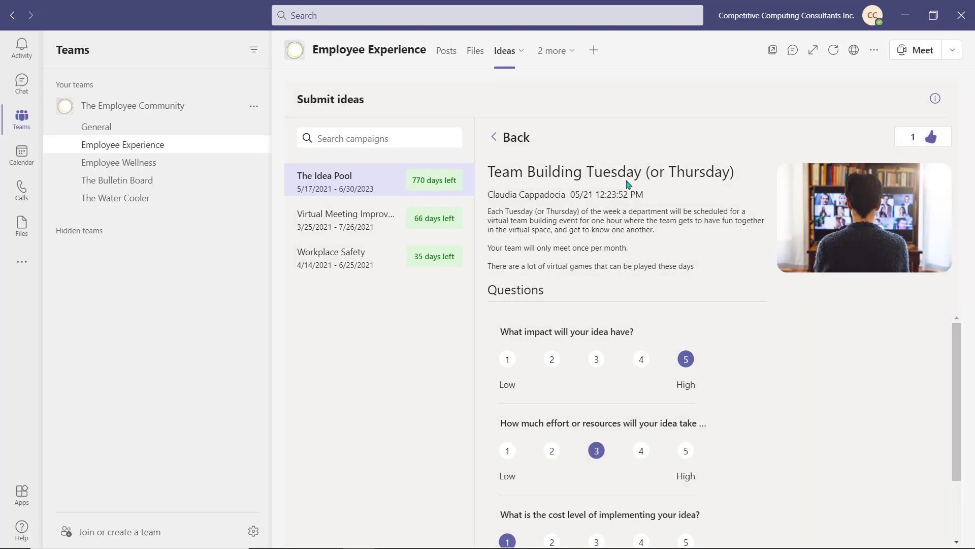
pyautogui.click(514, 138)
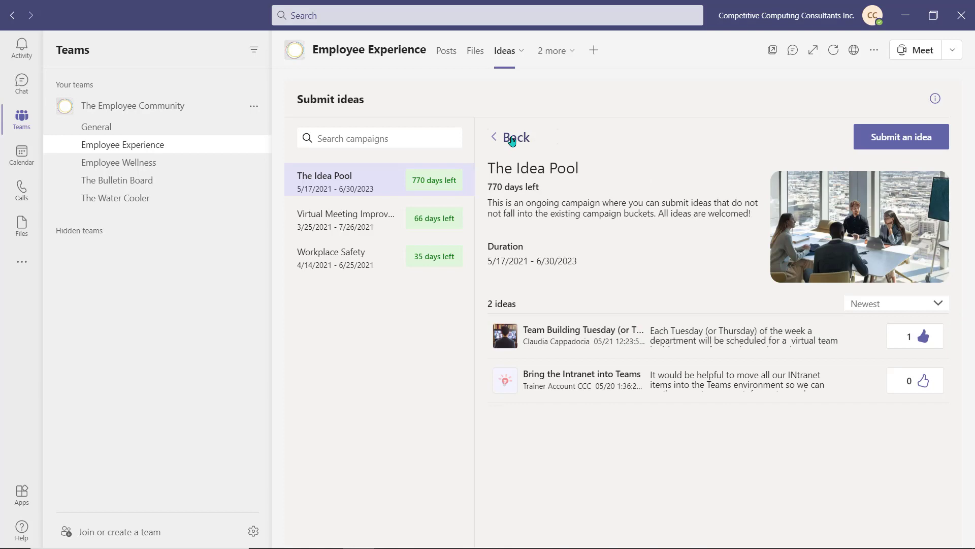
pyautogui.click(515, 137)
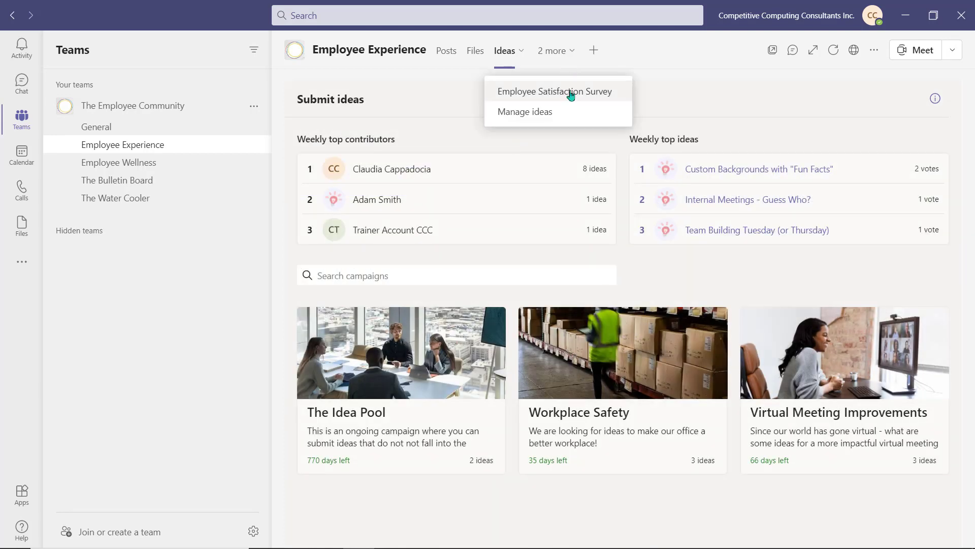
# View the Employee Satisfaction Survey form and scroll through all nine questions to Submit
pyautogui.click(555, 91)
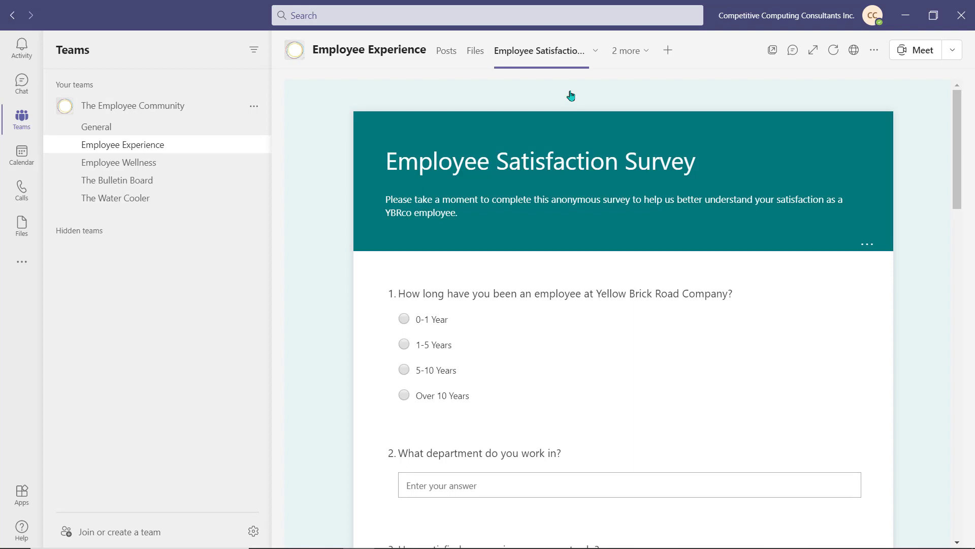
pyautogui.moveTo(940, 128)
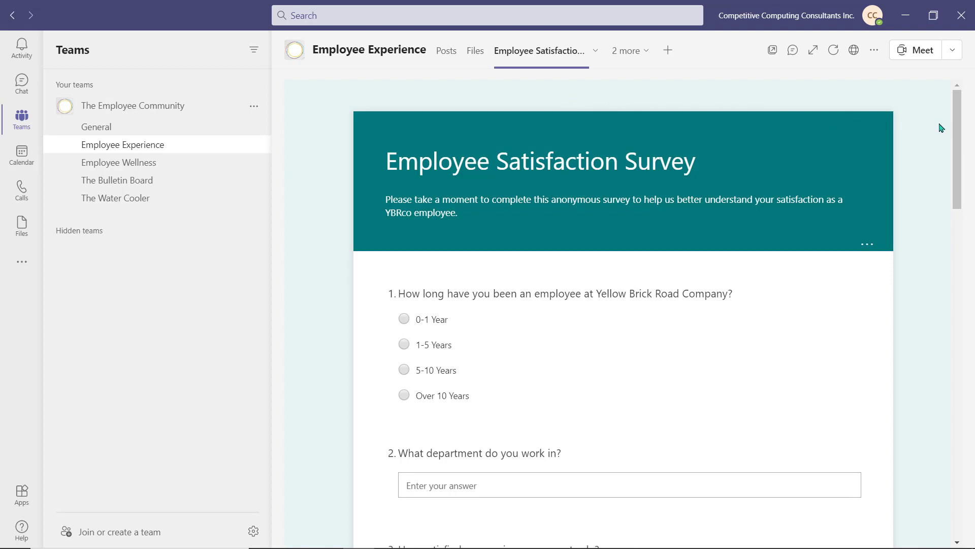
pyautogui.scroll(-3)
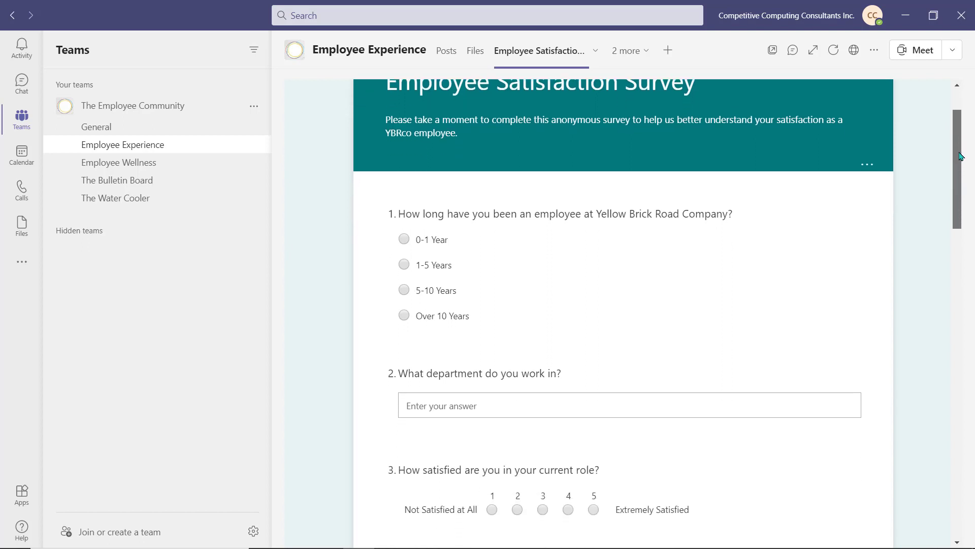
pyautogui.scroll(-3)
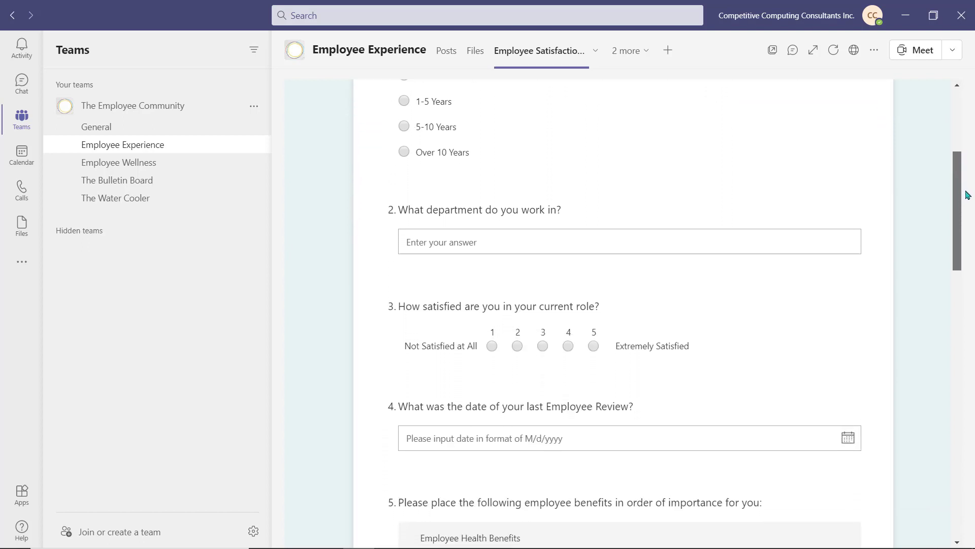
pyautogui.scroll(-3)
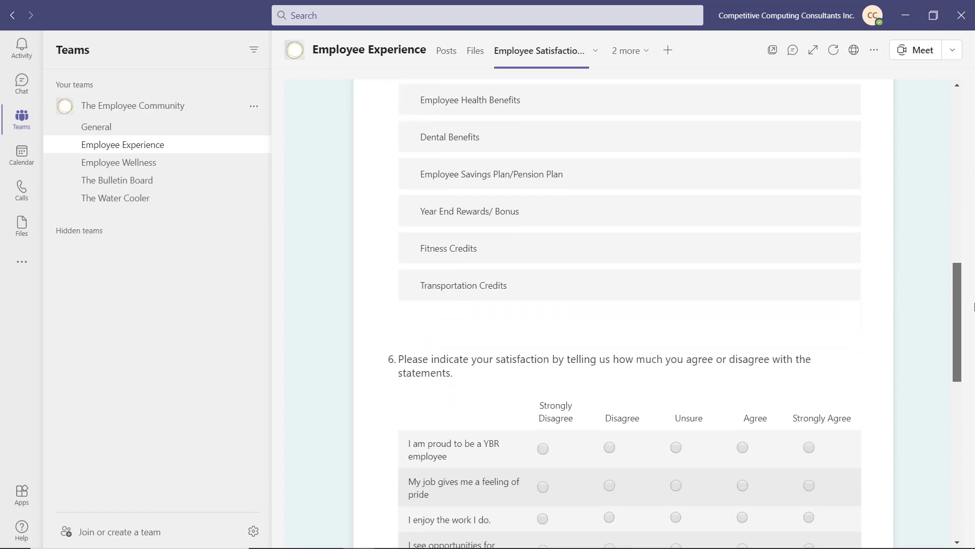
pyautogui.scroll(-3)
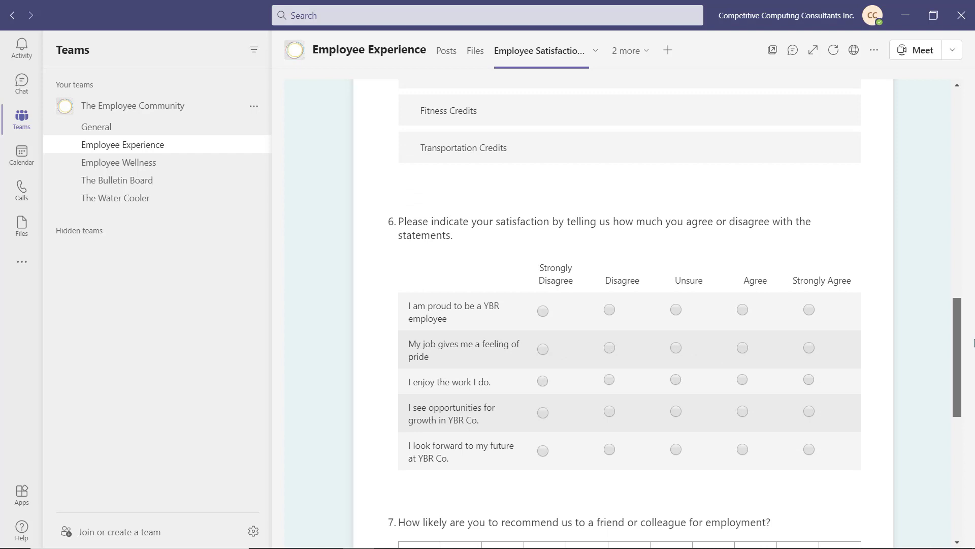
pyautogui.scroll(-3)
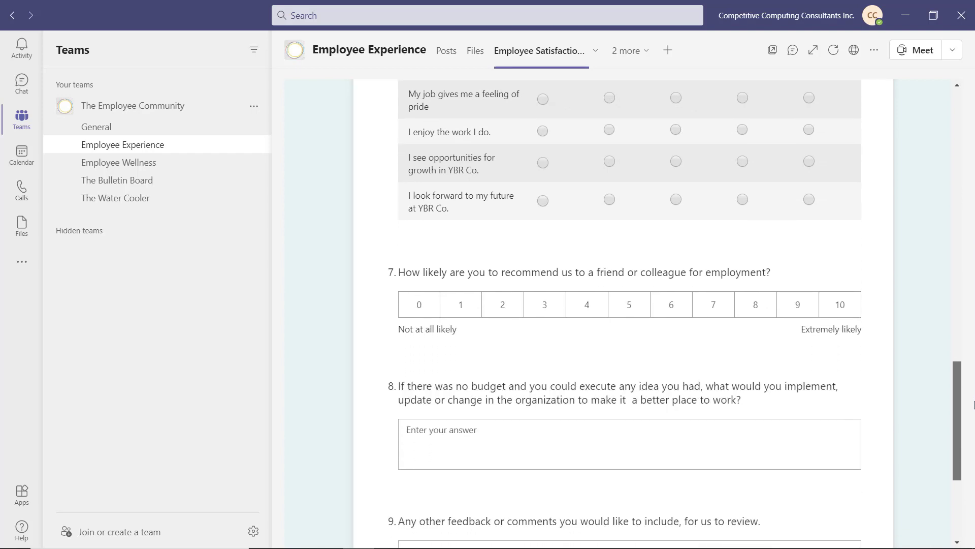
pyautogui.scroll(-3)
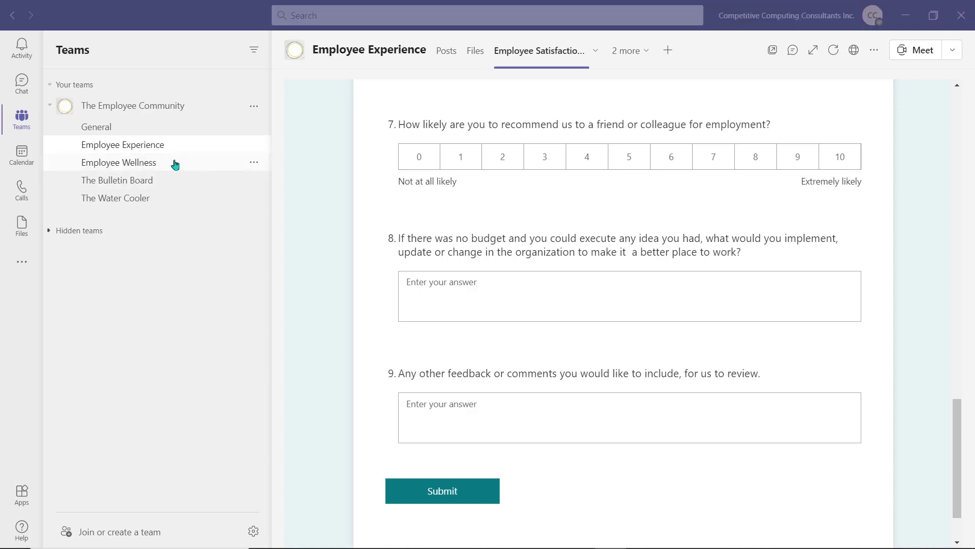
# Read the full ergonomics post and the Take a Break reminder in Employee Wellness
pyautogui.click(117, 163)
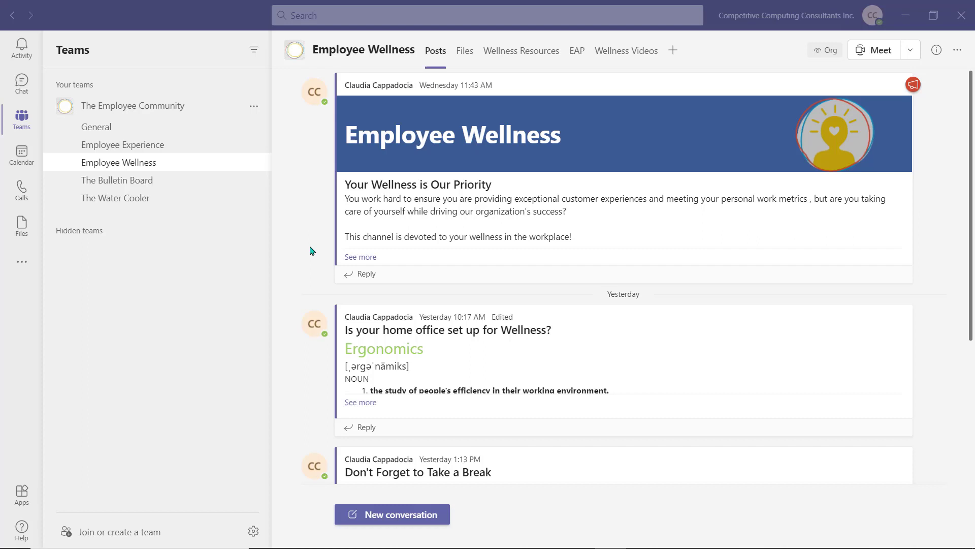
pyautogui.click(359, 402)
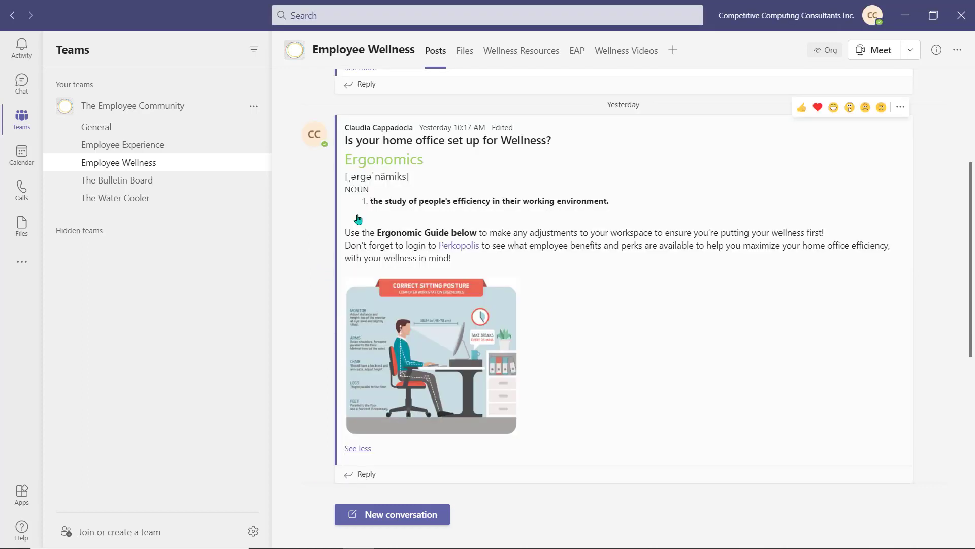
pyautogui.scroll(-3)
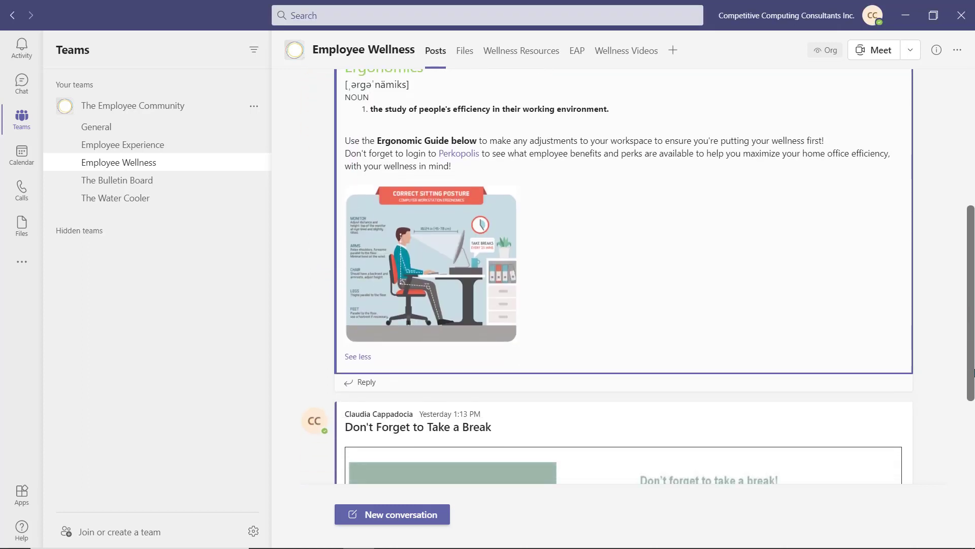
pyautogui.scroll(-3)
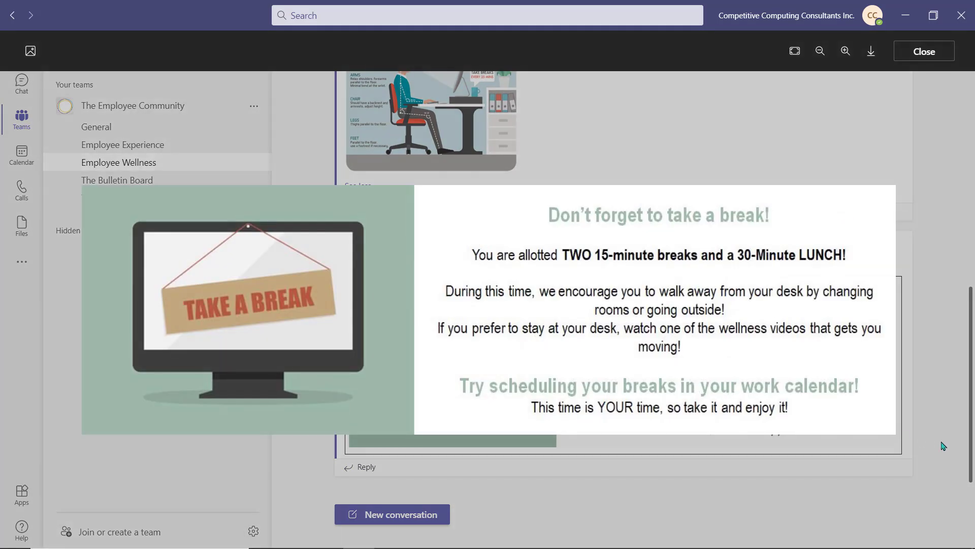
pyautogui.click(923, 51)
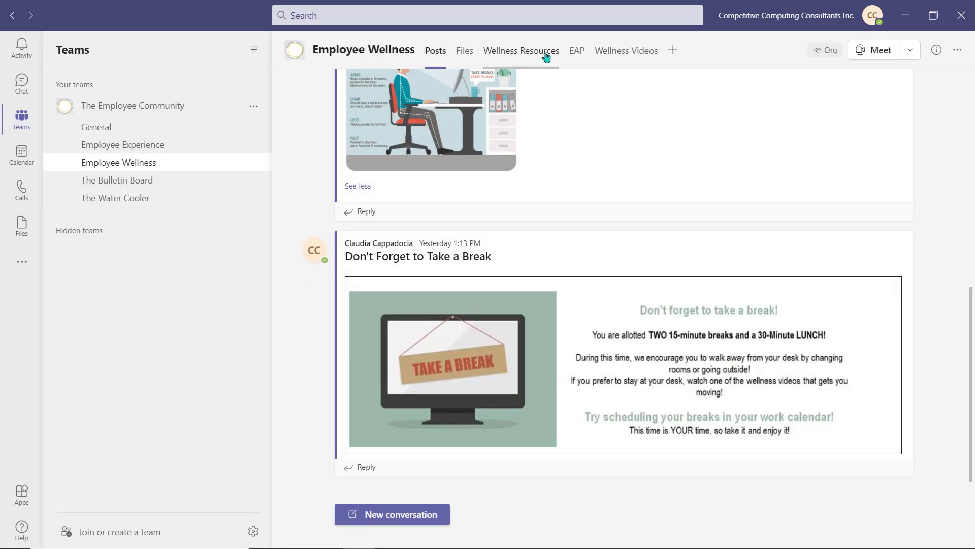
# Browse the Wellness Resources FAQ and scroll through the Staycation page's tips
pyautogui.click(521, 51)
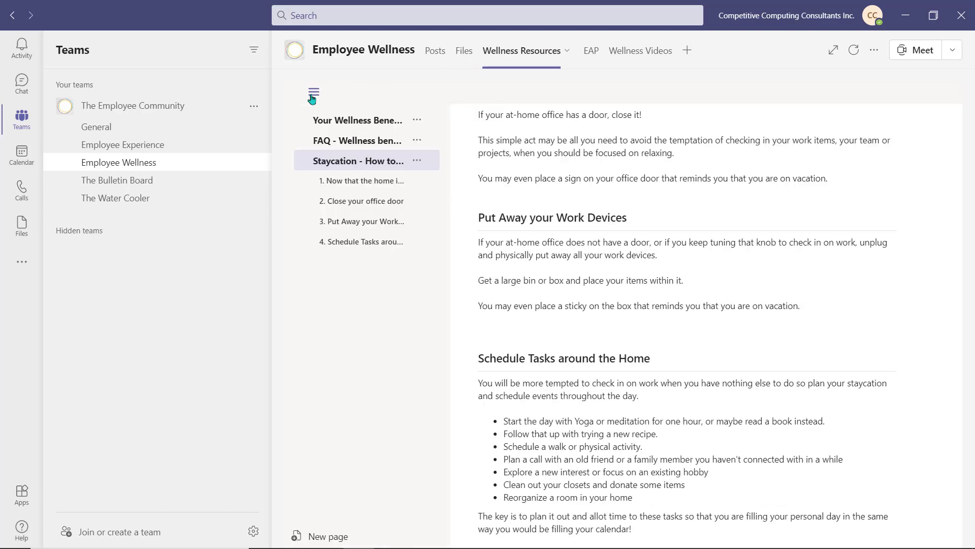
pyautogui.click(357, 119)
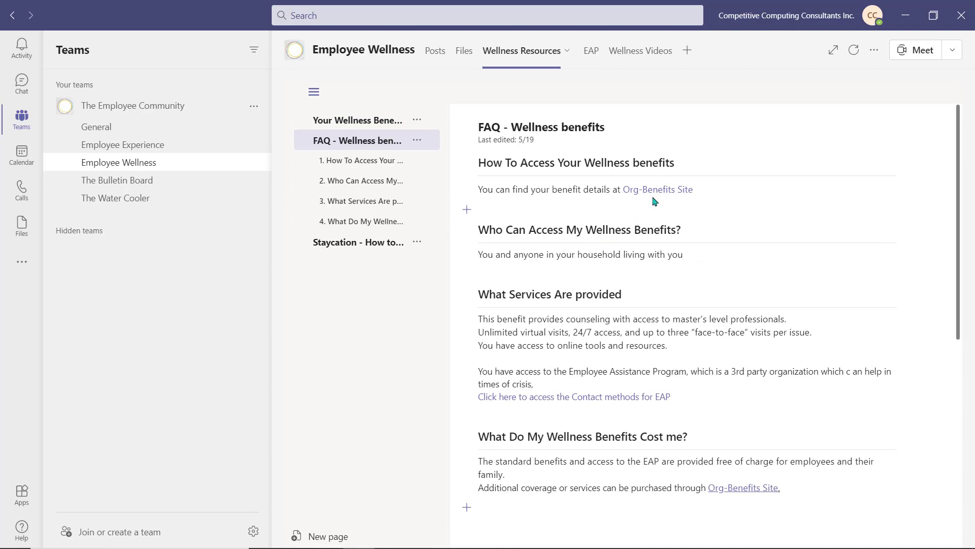
pyautogui.moveTo(606, 212)
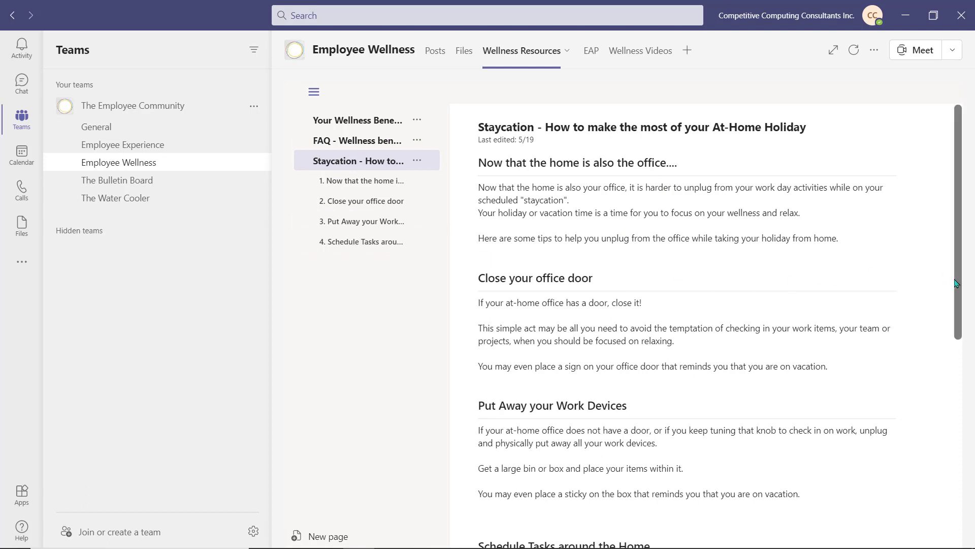
pyautogui.moveTo(951, 287)
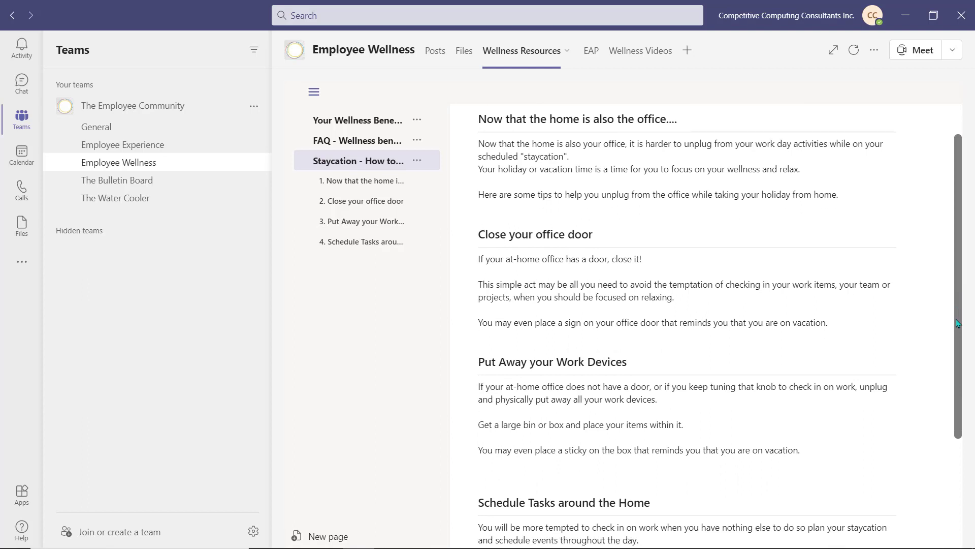
pyautogui.scroll(-3)
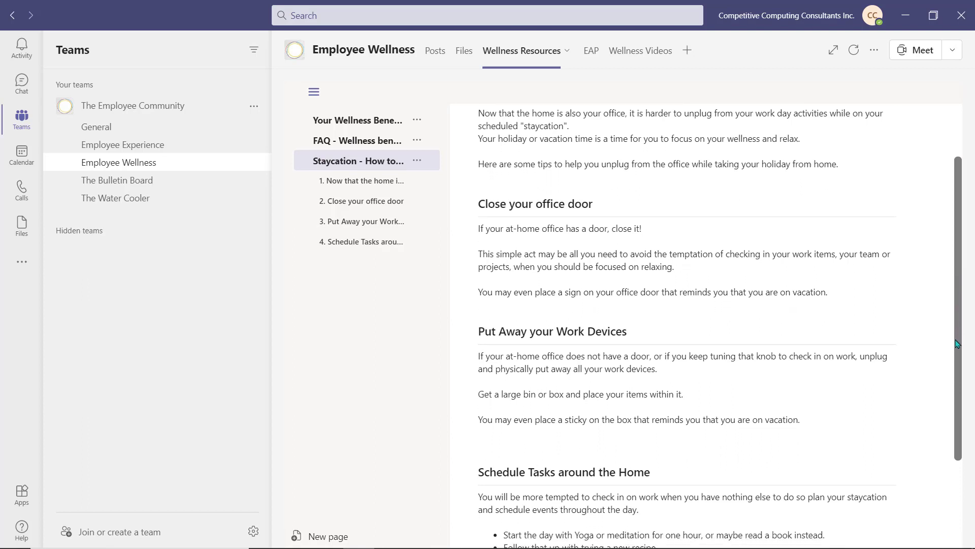
pyautogui.scroll(-3)
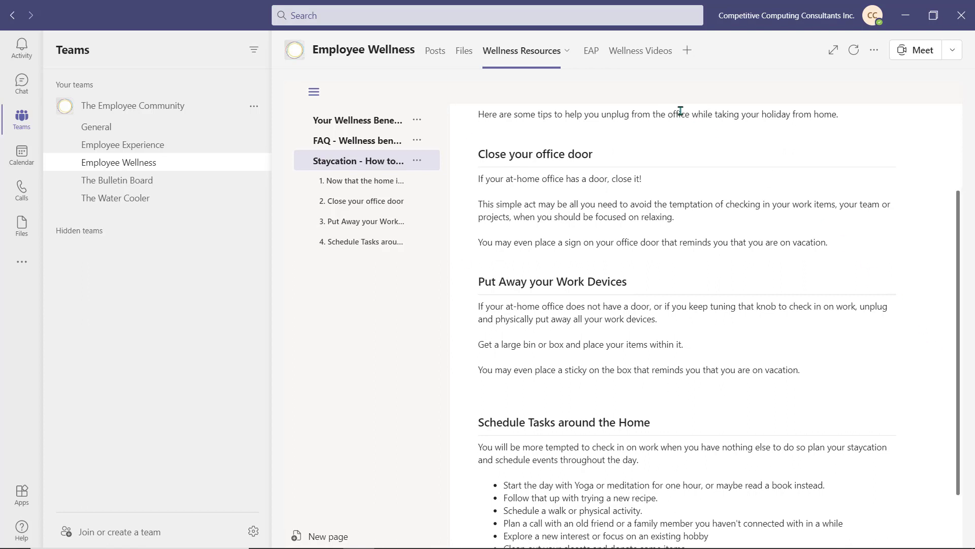
# View EAP_PDF.pdf with the Employee Assistance Program phone, text and website contacts
pyautogui.click(577, 51)
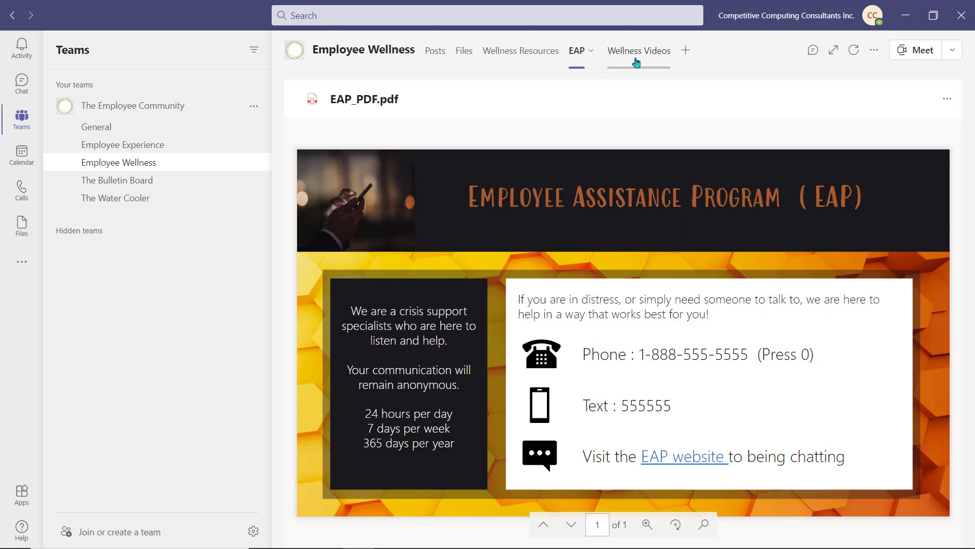
# Play the Mid-Day Meditation video from the Wellness Videos tab
pyautogui.click(638, 51)
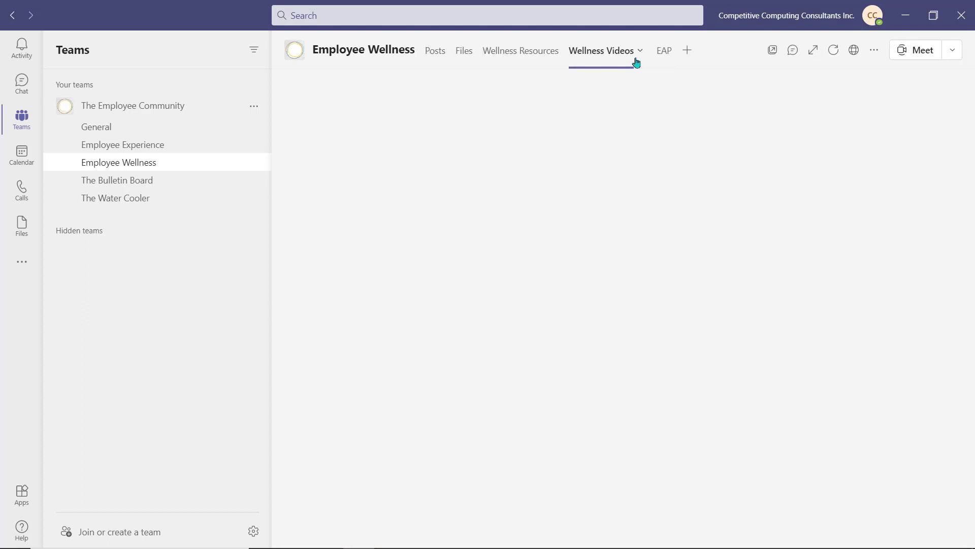
pyautogui.click(600, 51)
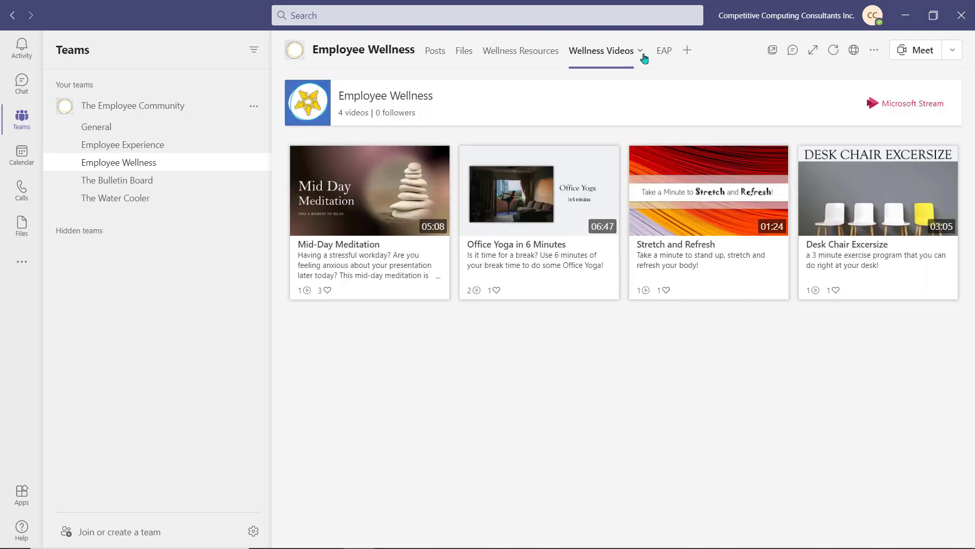
pyautogui.moveTo(531, 112)
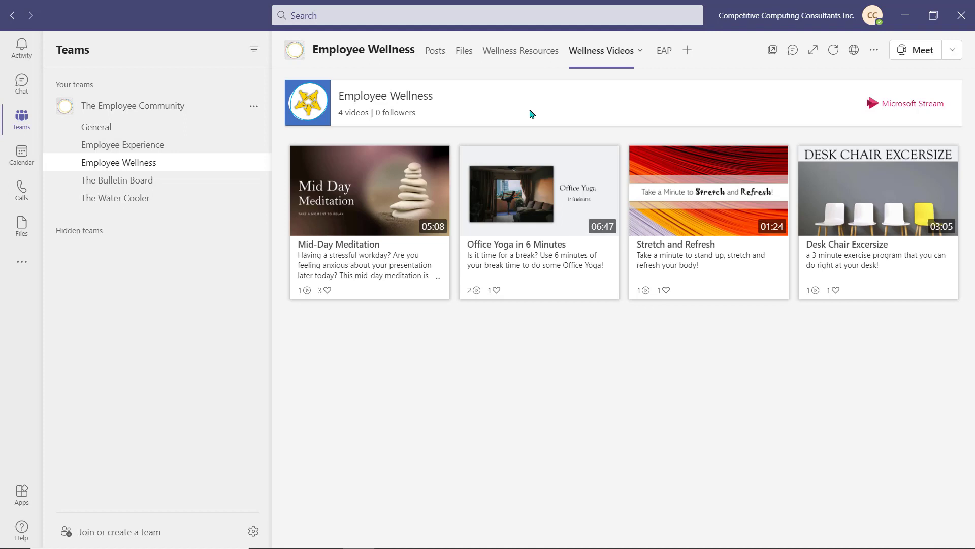
pyautogui.click(369, 190)
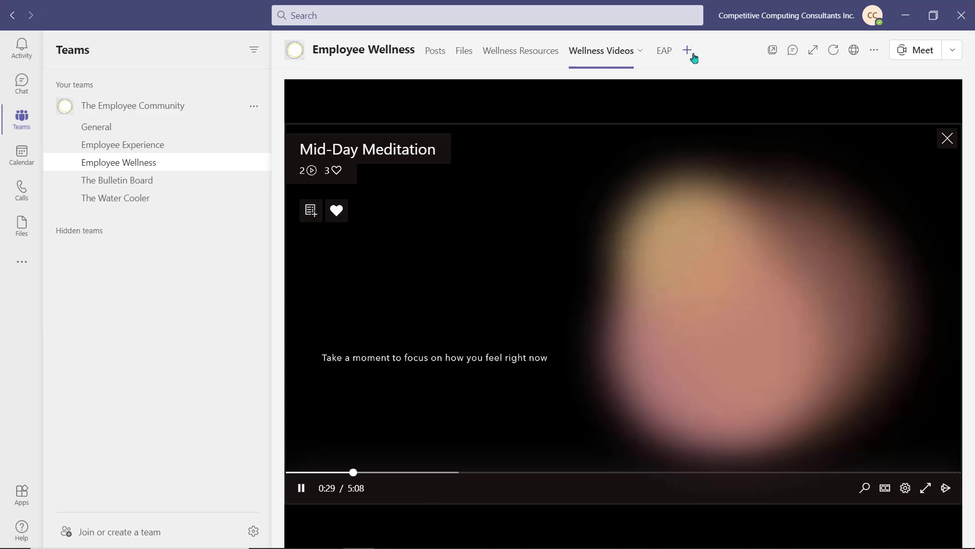
# Preview Forms recurring survey templates: Employee well-being measurement and Daily health check-in
pyautogui.click(687, 51)
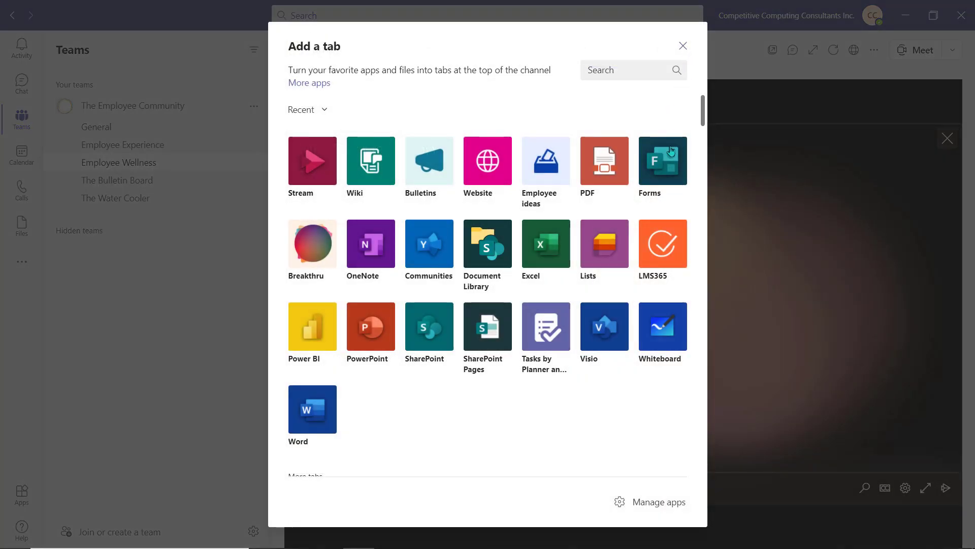
pyautogui.click(661, 160)
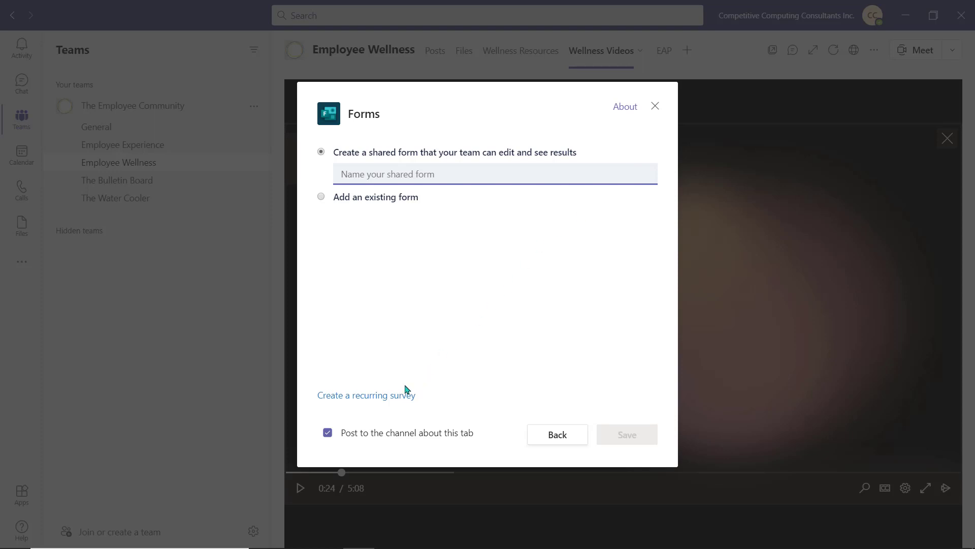
pyautogui.click(366, 394)
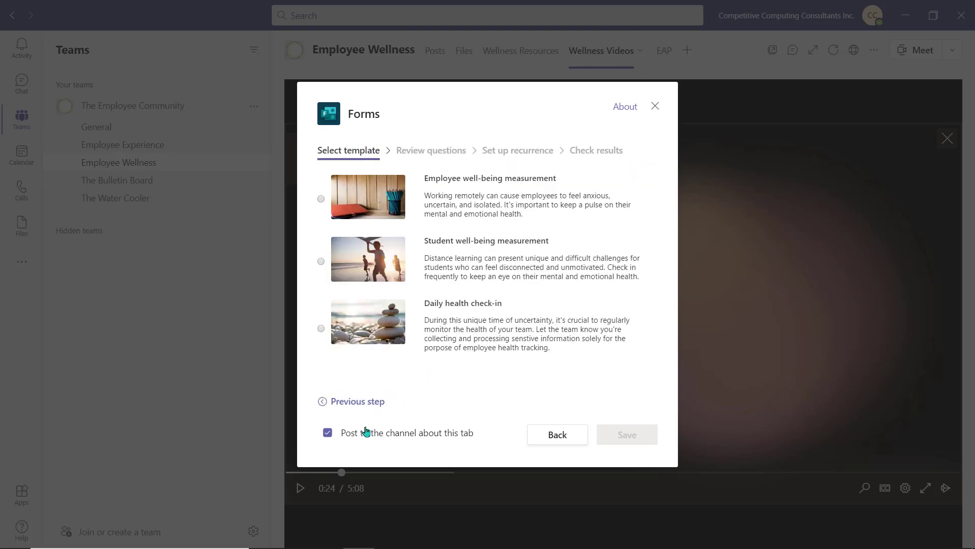
pyautogui.moveTo(461, 402)
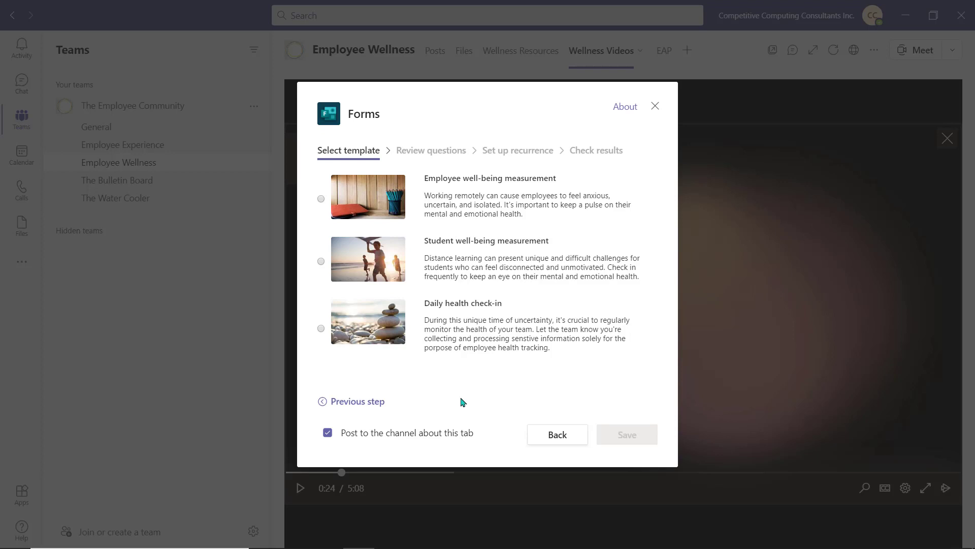
pyautogui.moveTo(330, 217)
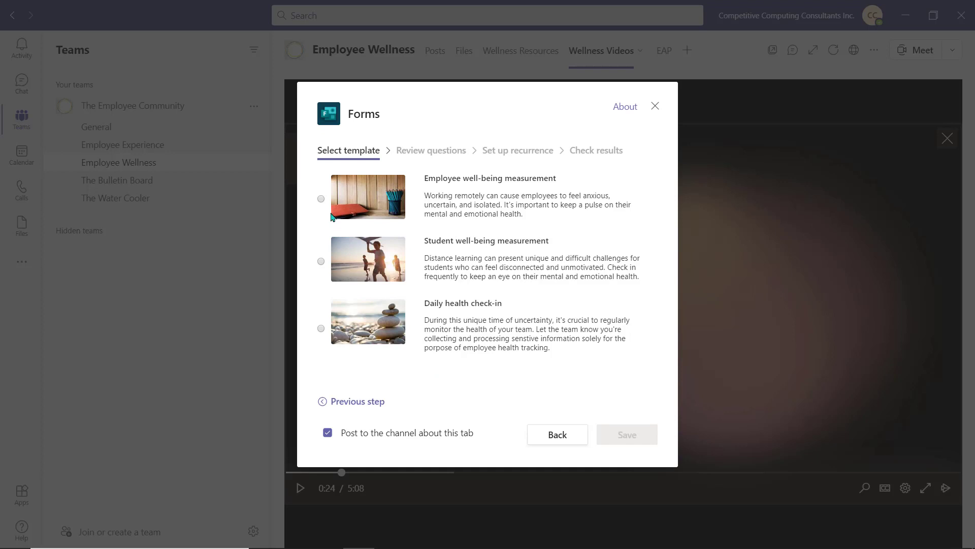
pyautogui.click(321, 198)
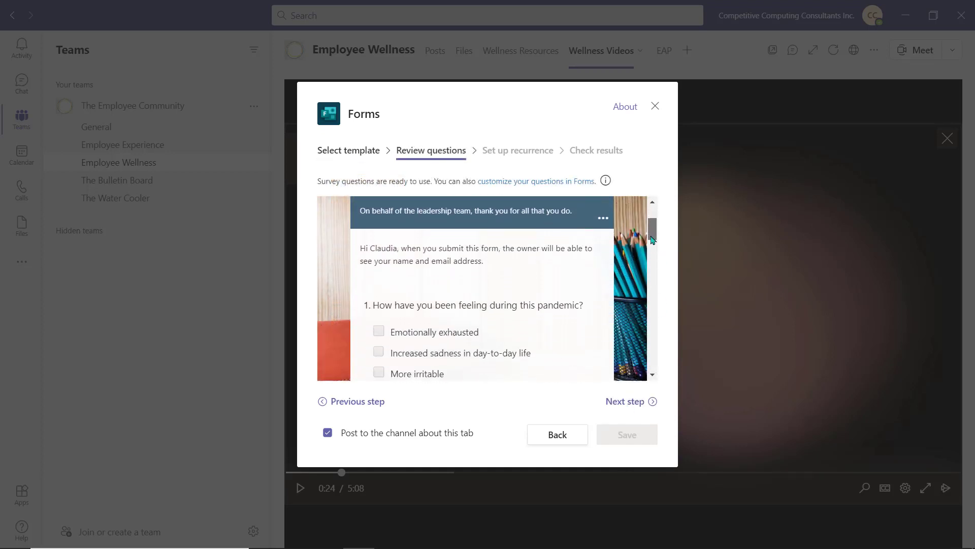
pyautogui.scroll(-3)
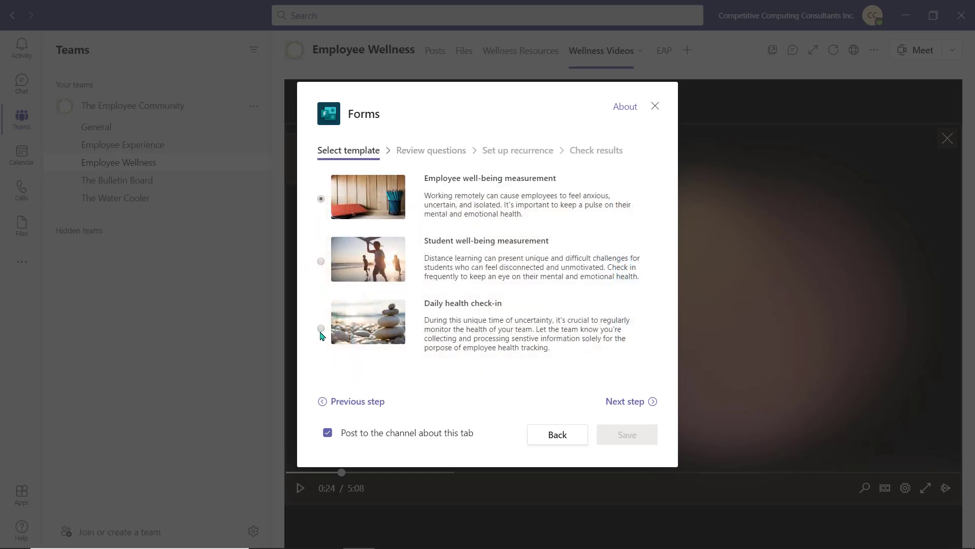
pyautogui.click(624, 401)
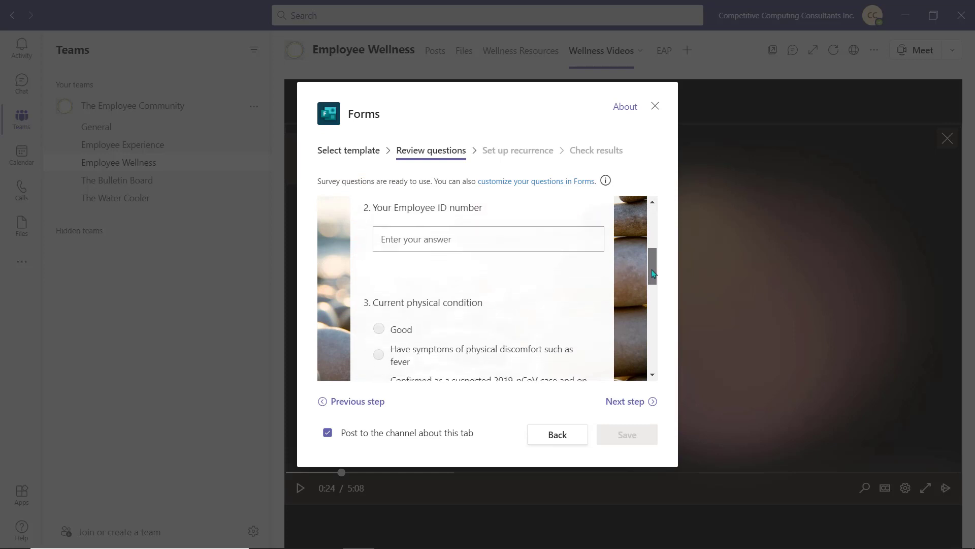
pyautogui.scroll(-3)
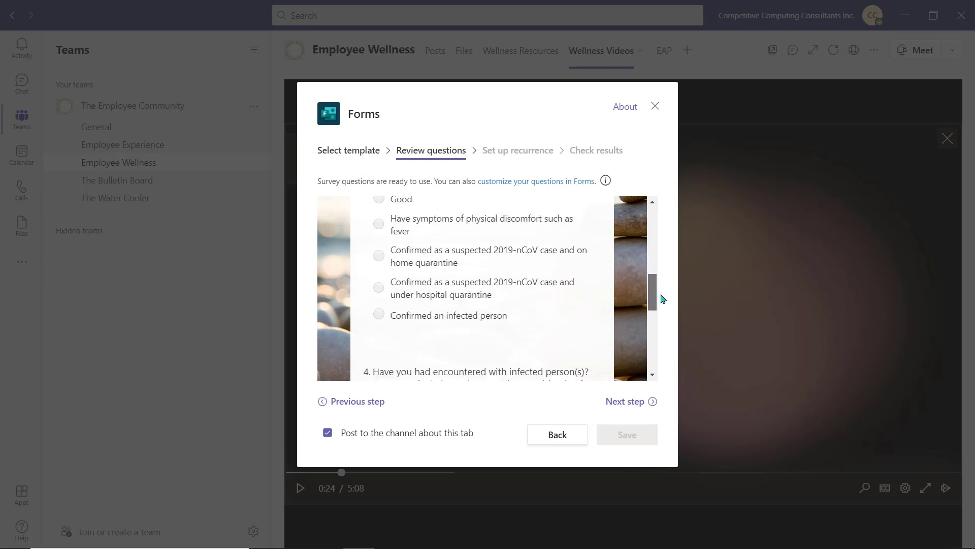
pyautogui.scroll(-3)
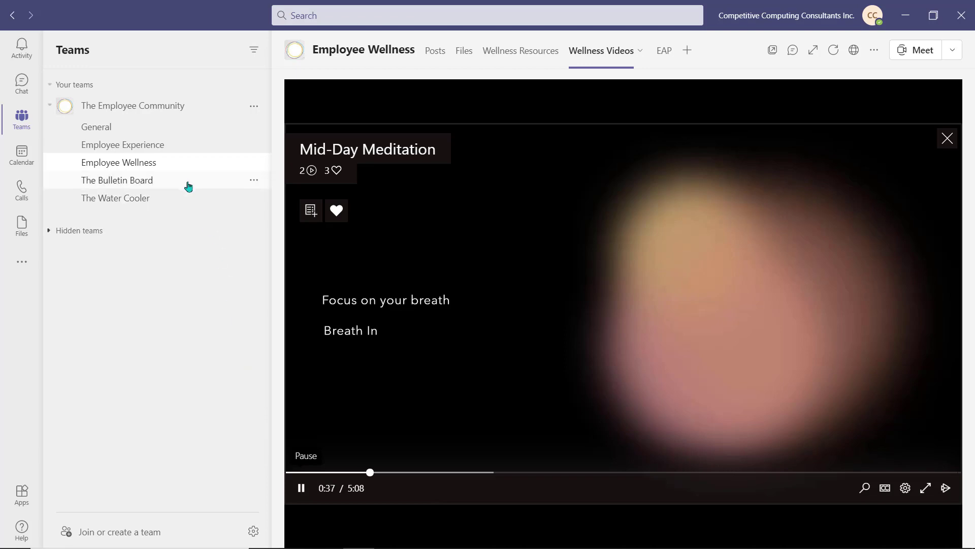
# Browse The Bulletin Board's Bulletins listings: Coffee Table, Laptop, Art Lessons, Senior Trainer
pyautogui.click(116, 180)
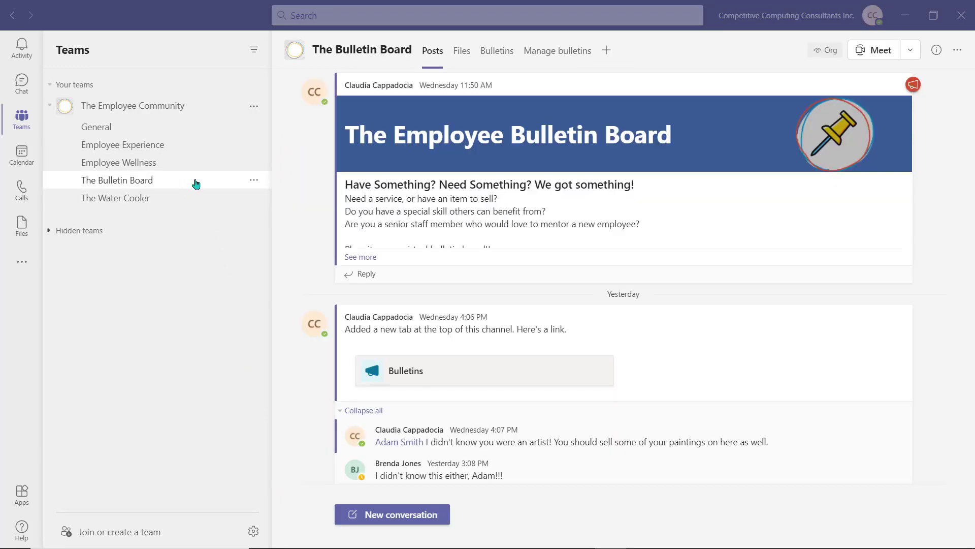
pyautogui.click(496, 51)
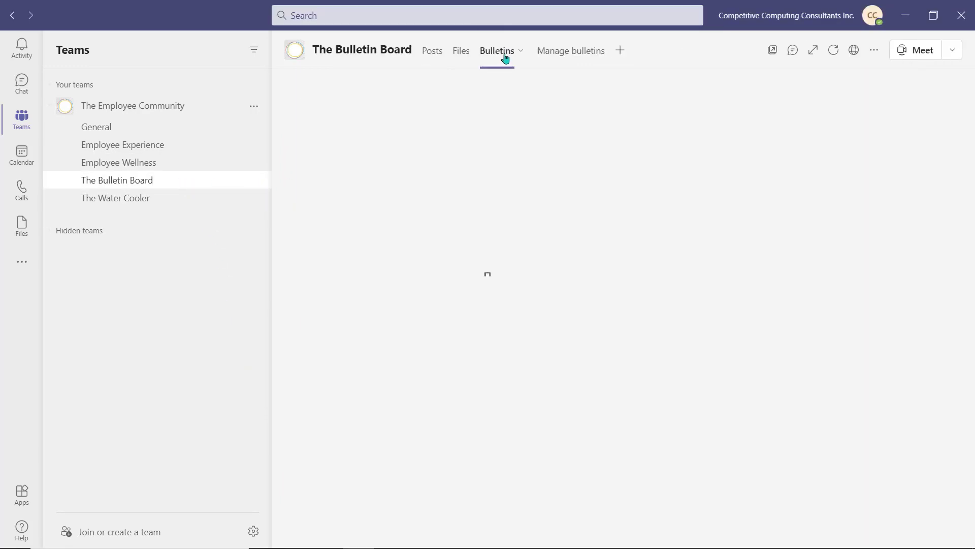
pyautogui.click(497, 51)
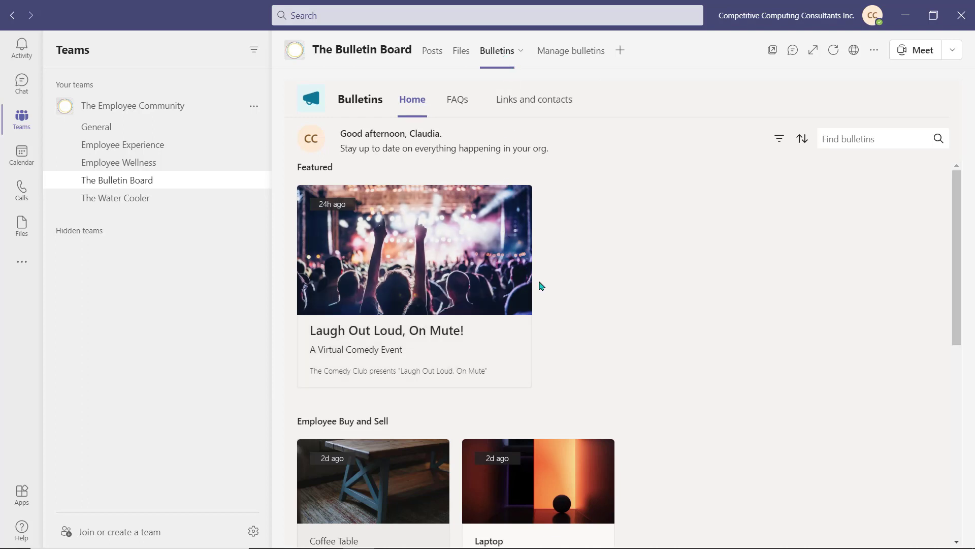
pyautogui.moveTo(554, 315)
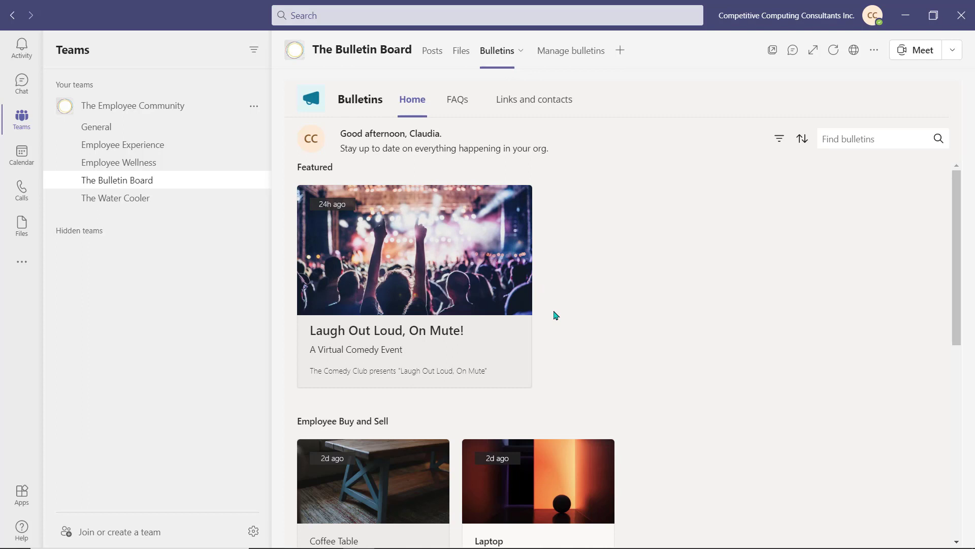
pyautogui.scroll(-3)
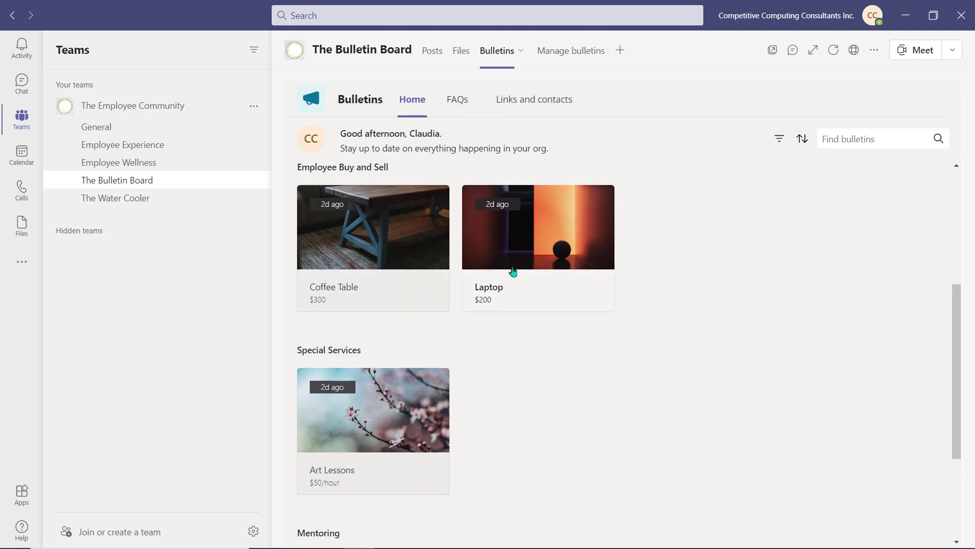
pyautogui.scroll(-3)
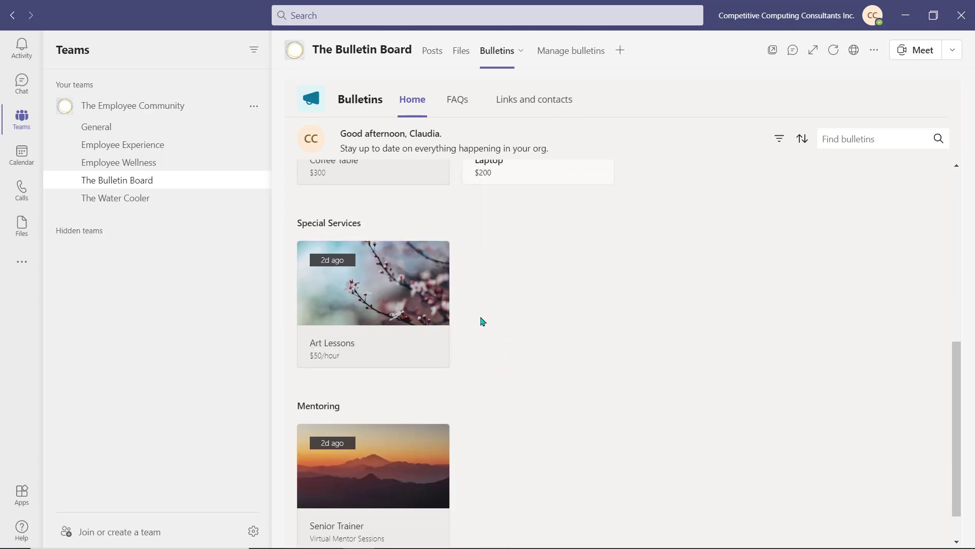
pyautogui.scroll(-3)
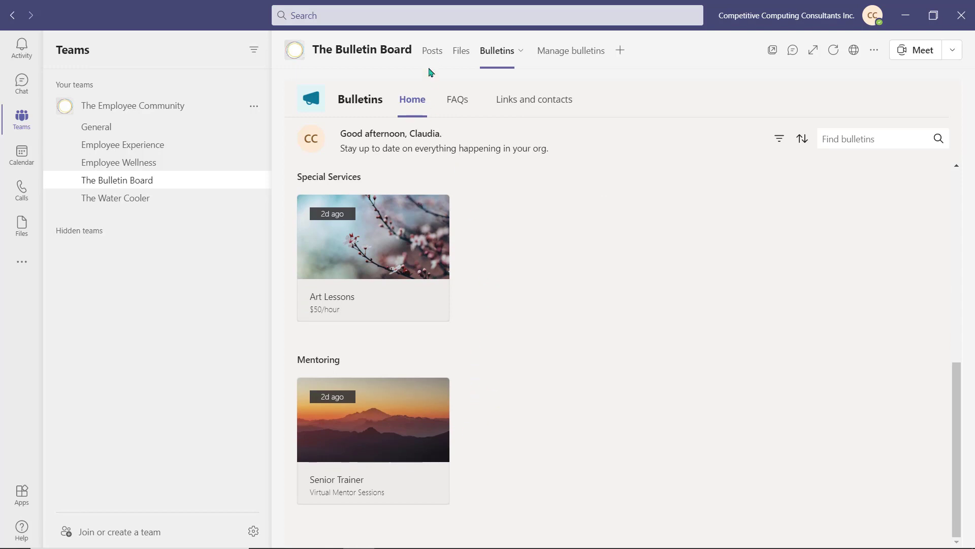
# Return to The Bulletin Board channel's Posts showing the welcome and bulletins announcement
pyautogui.click(431, 51)
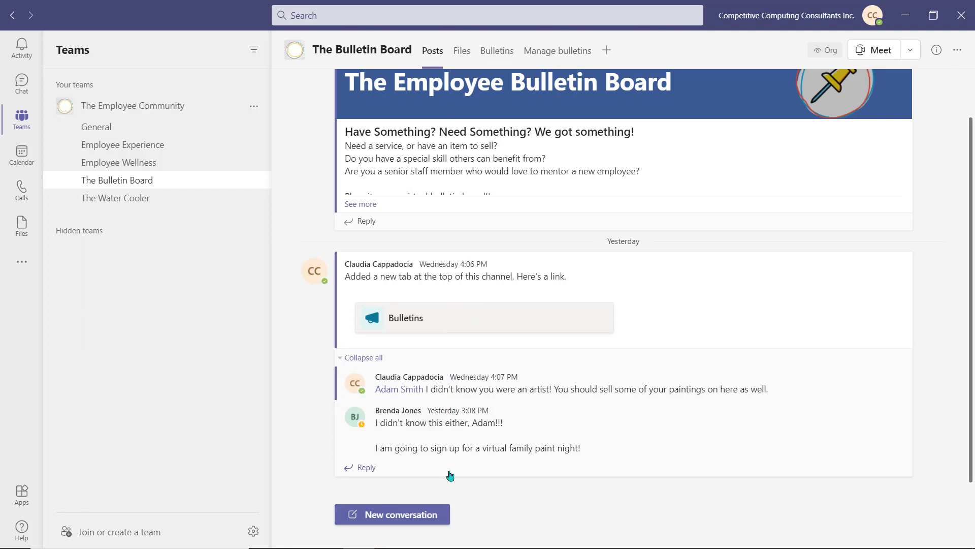
pyautogui.moveTo(379, 467)
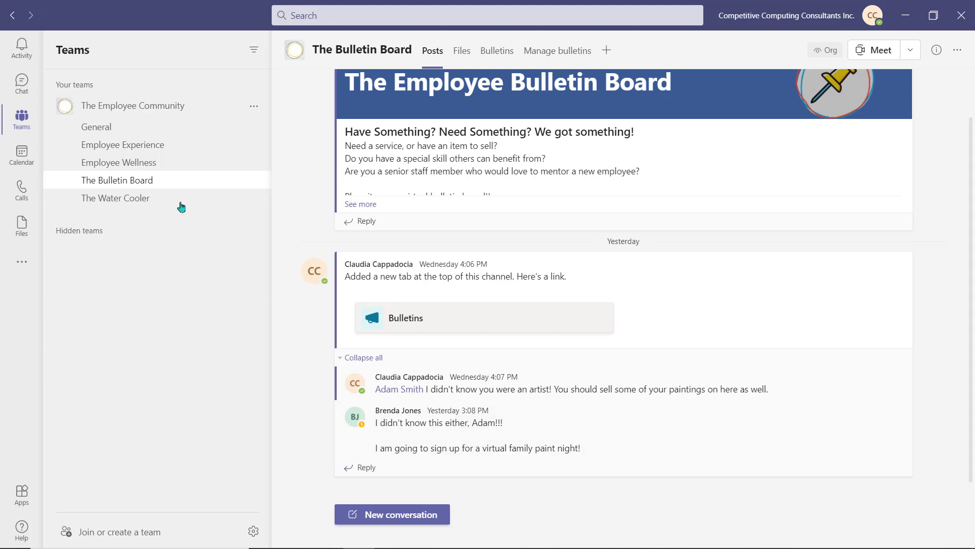
# Browse The Water Cooler posts, expanding the Dad Jokes replies and viewing the Friends poll results
pyautogui.click(114, 198)
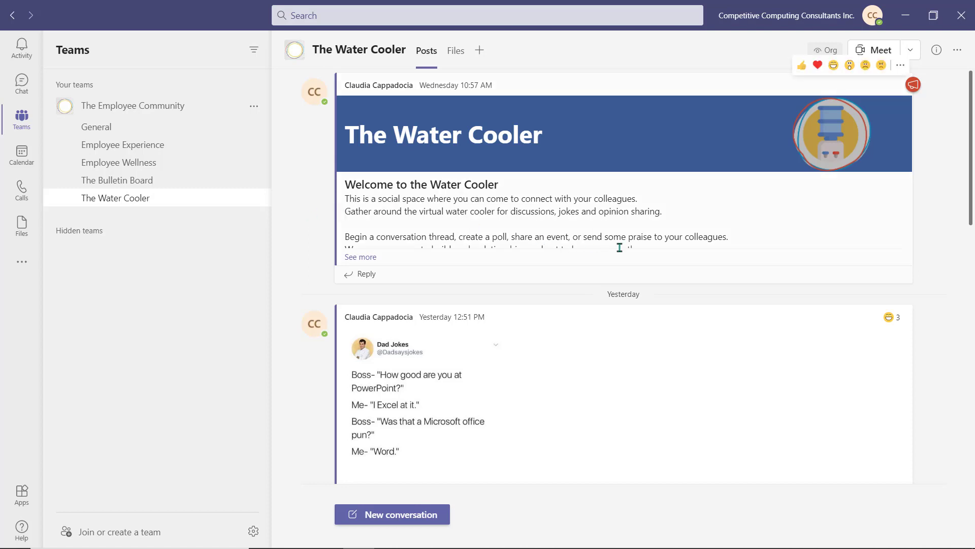
pyautogui.scroll(-3)
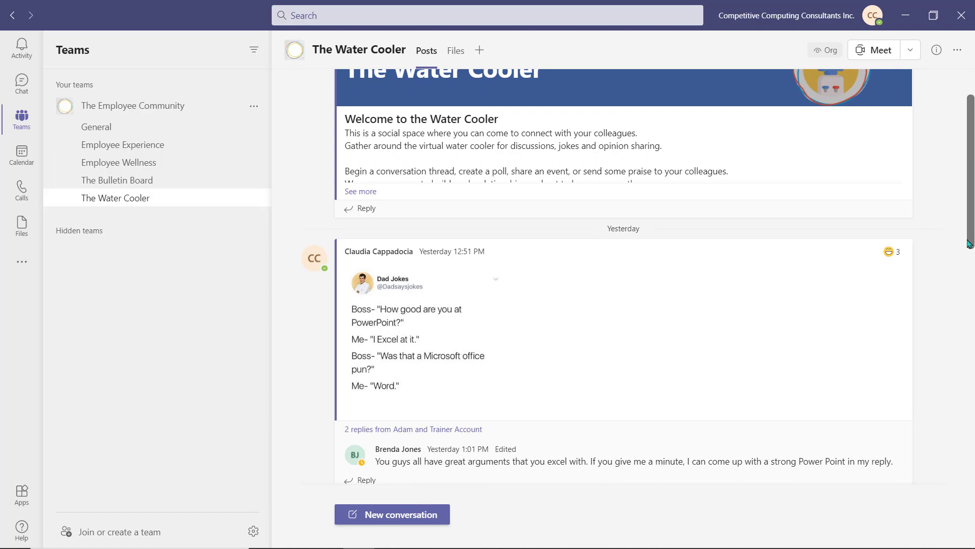
pyautogui.scroll(-3)
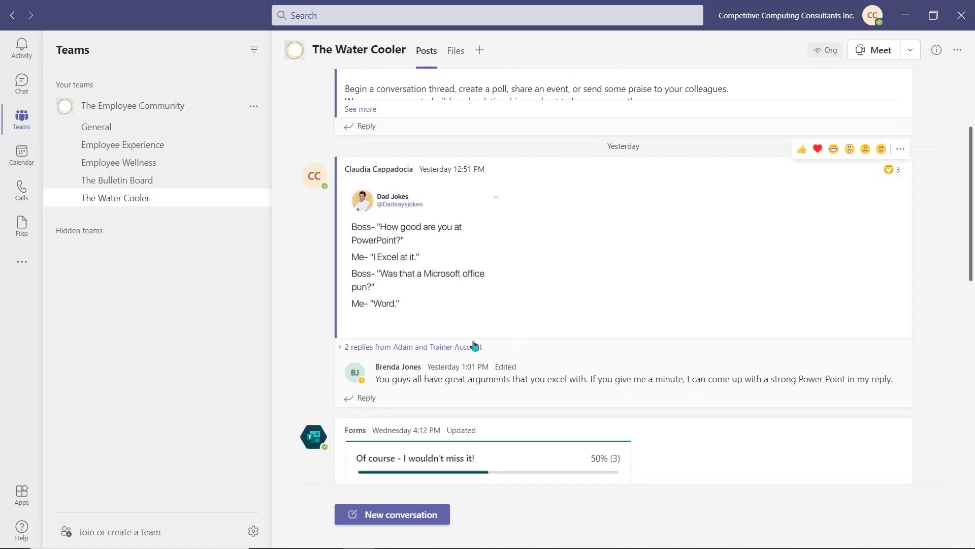
pyautogui.click(411, 346)
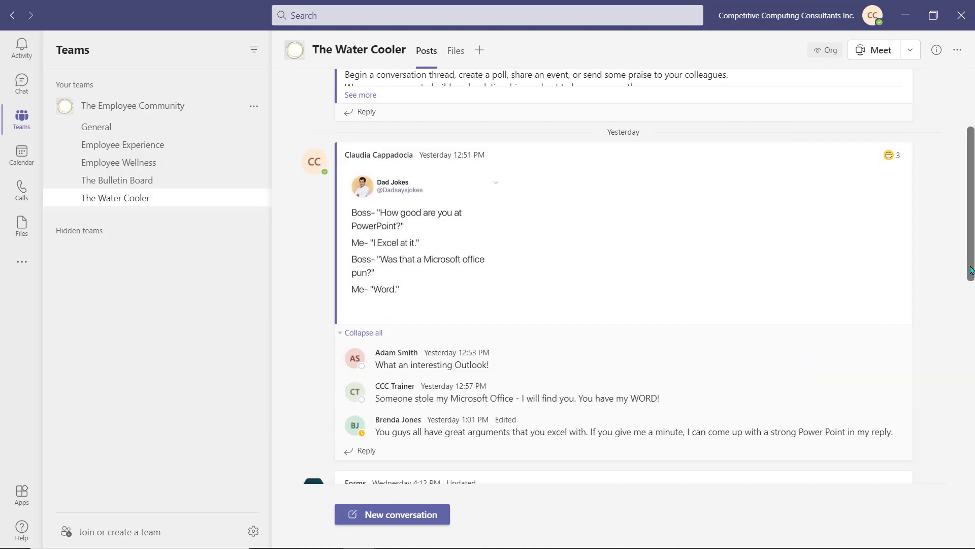
pyautogui.scroll(-3)
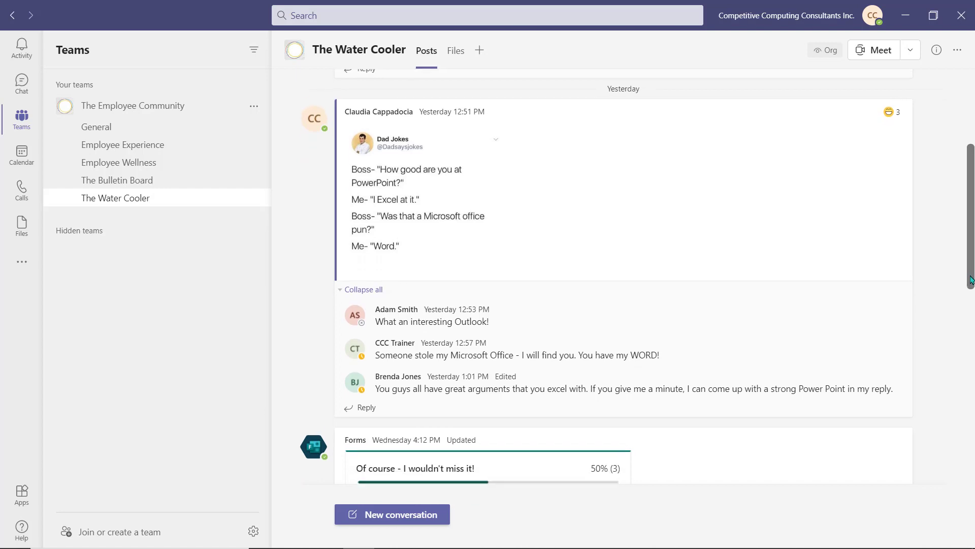
pyautogui.scroll(-3)
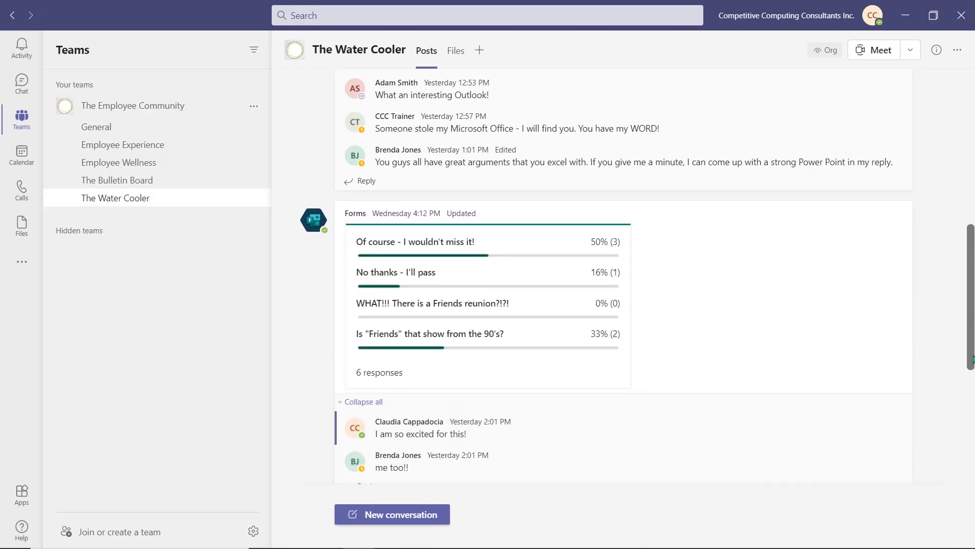
pyautogui.scroll(-3)
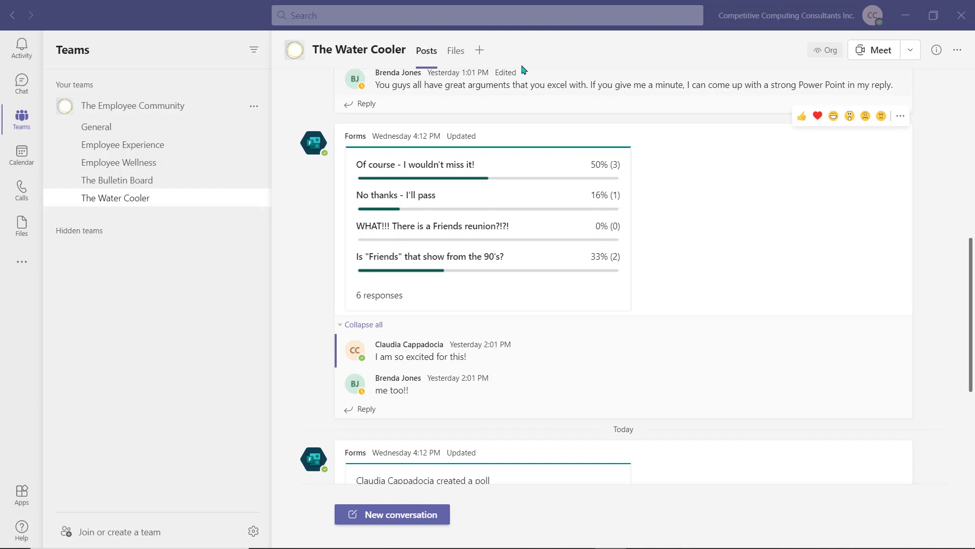
# Browse the More apps catalog from Add a tab, then return to the General channel's welcome post
pyautogui.click(479, 49)
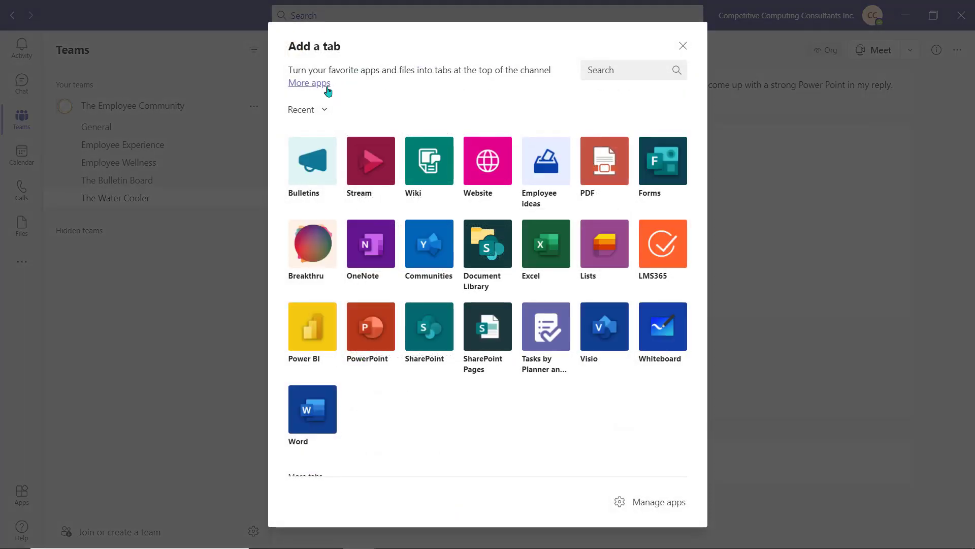
pyautogui.click(309, 83)
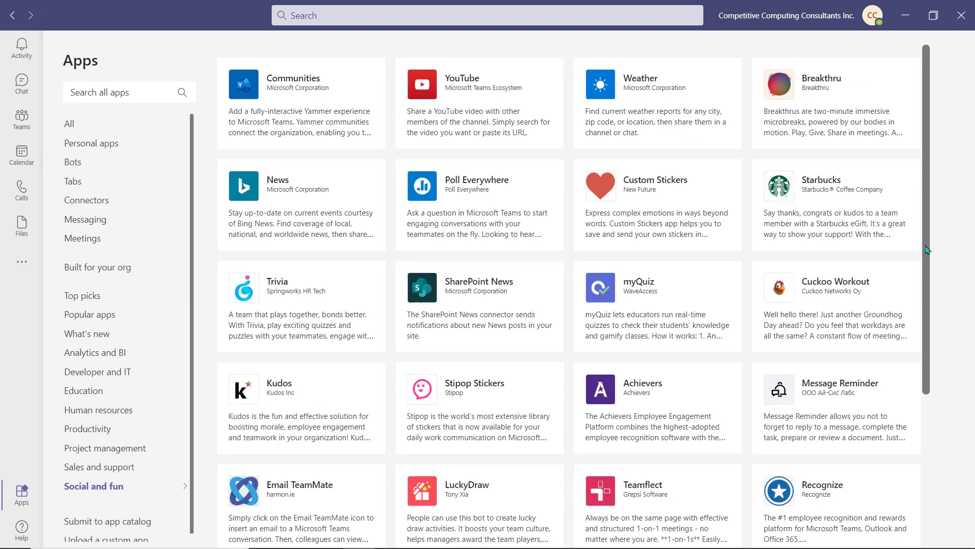
pyautogui.scroll(-3)
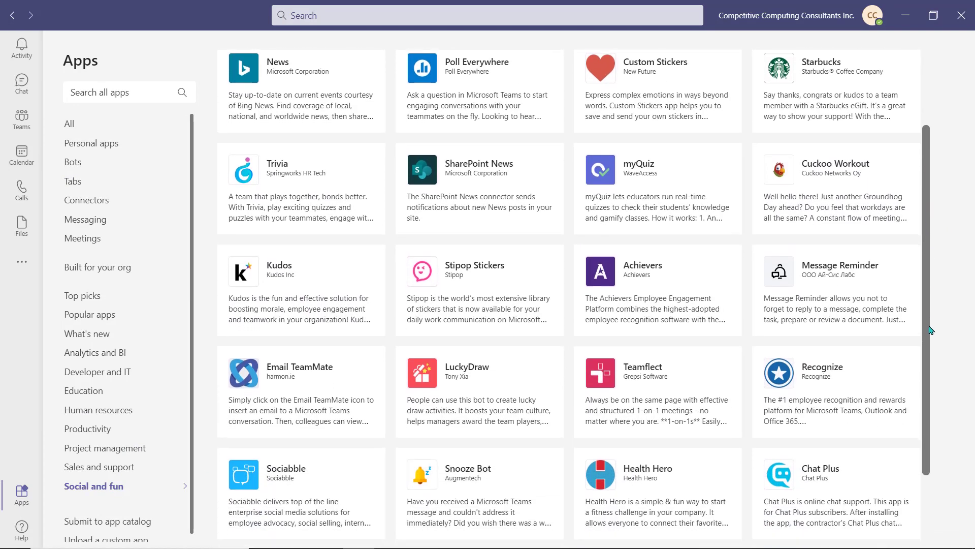
pyautogui.scroll(-3)
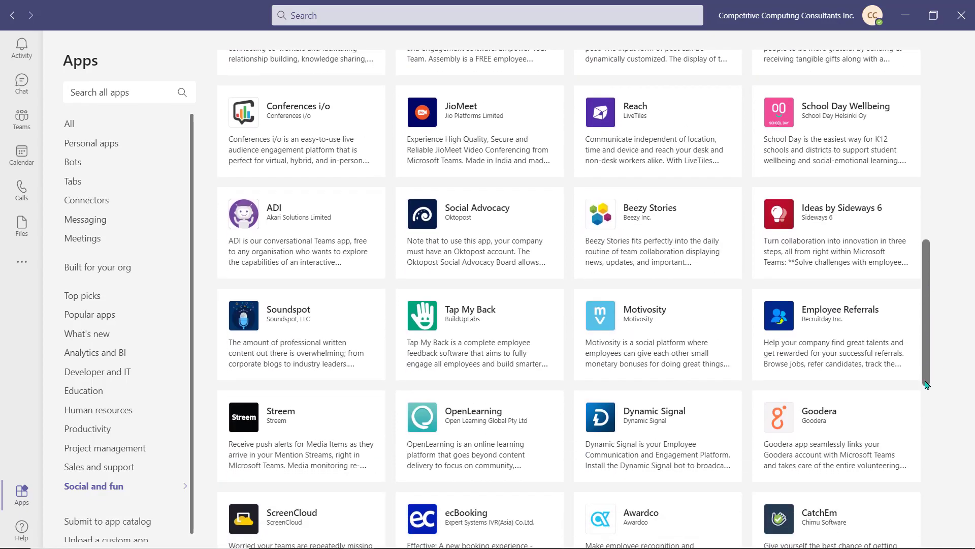
pyautogui.click(21, 118)
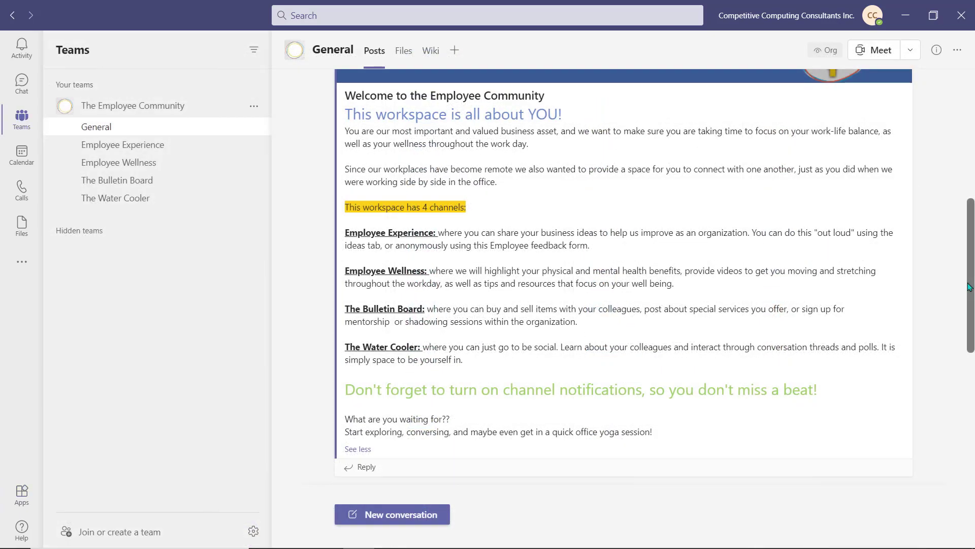